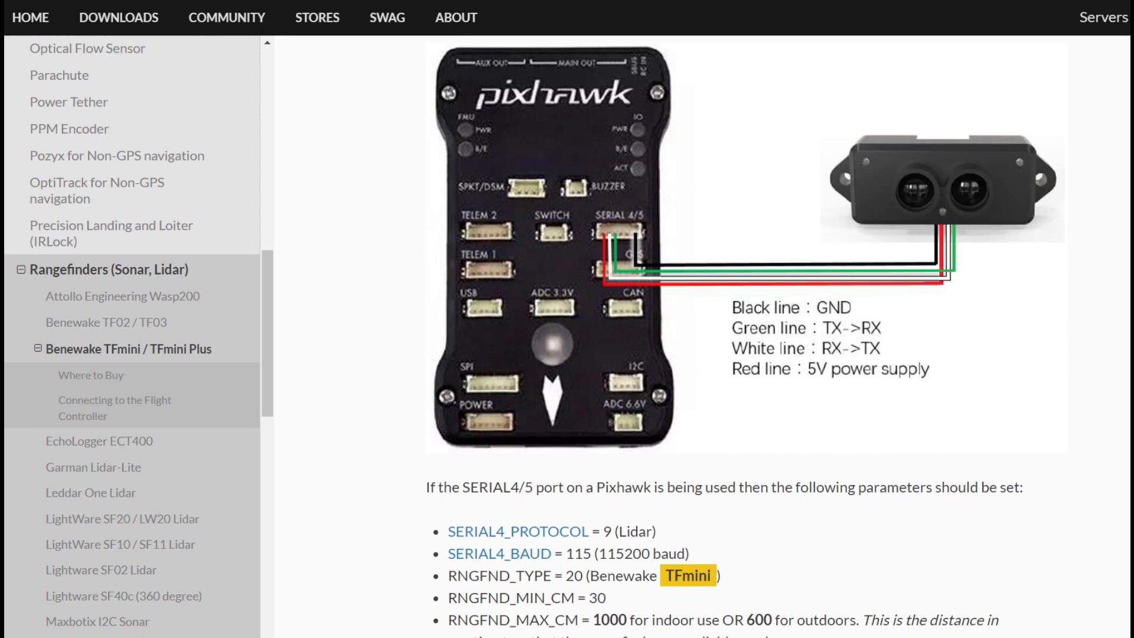
Follow the documentation link to the TFmini GitHub organisation page
click(688, 575)
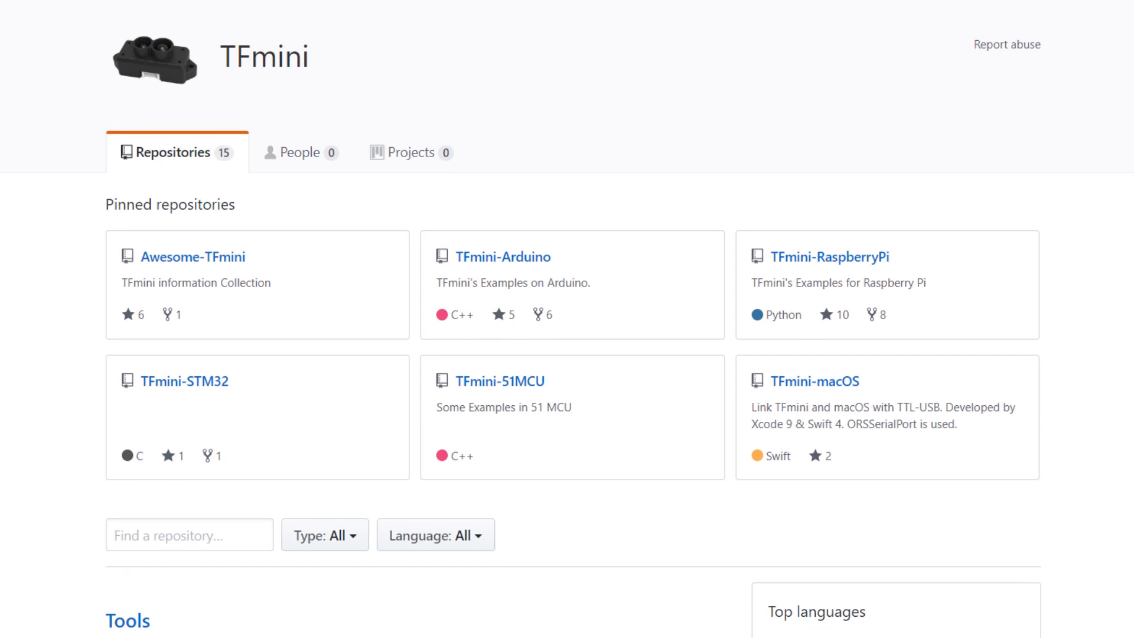
Scroll through the TFmini organisation's pinned repositories
scroll(down, 3)
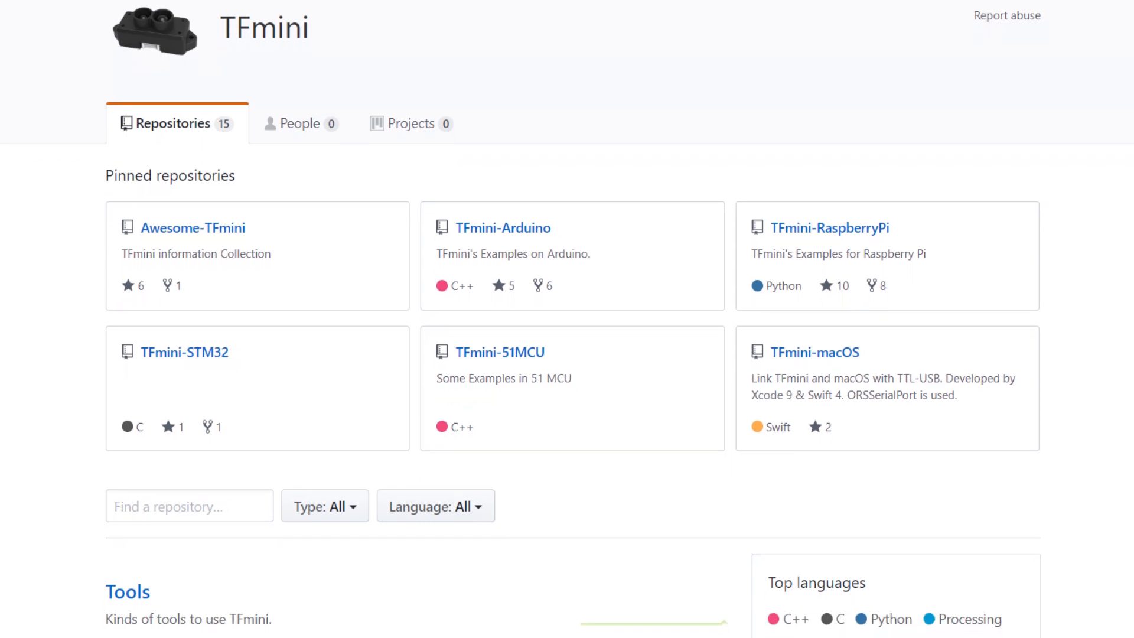
scroll(down, 3)
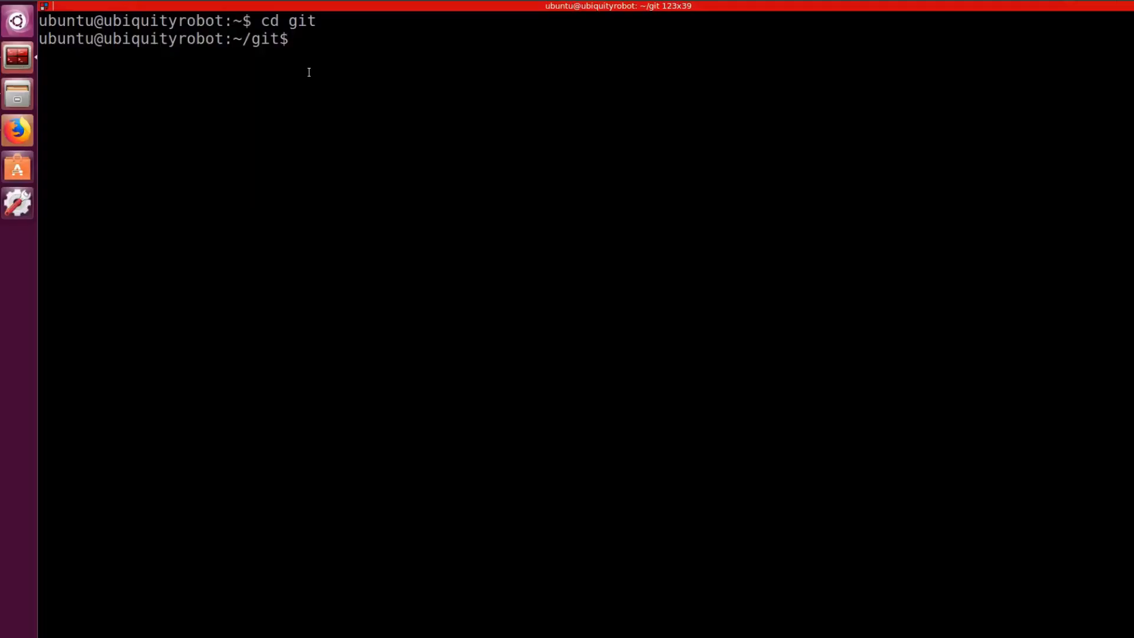
Clone the PiBits repository using the pasted GitHub URL
text(git clone)
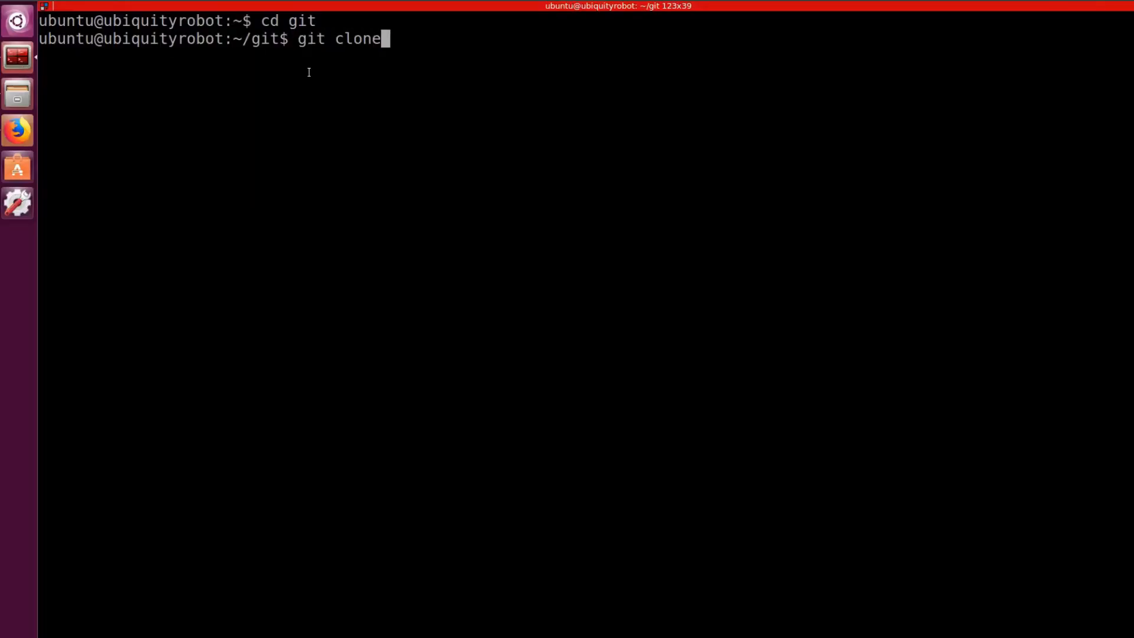
right_click(323, 92)
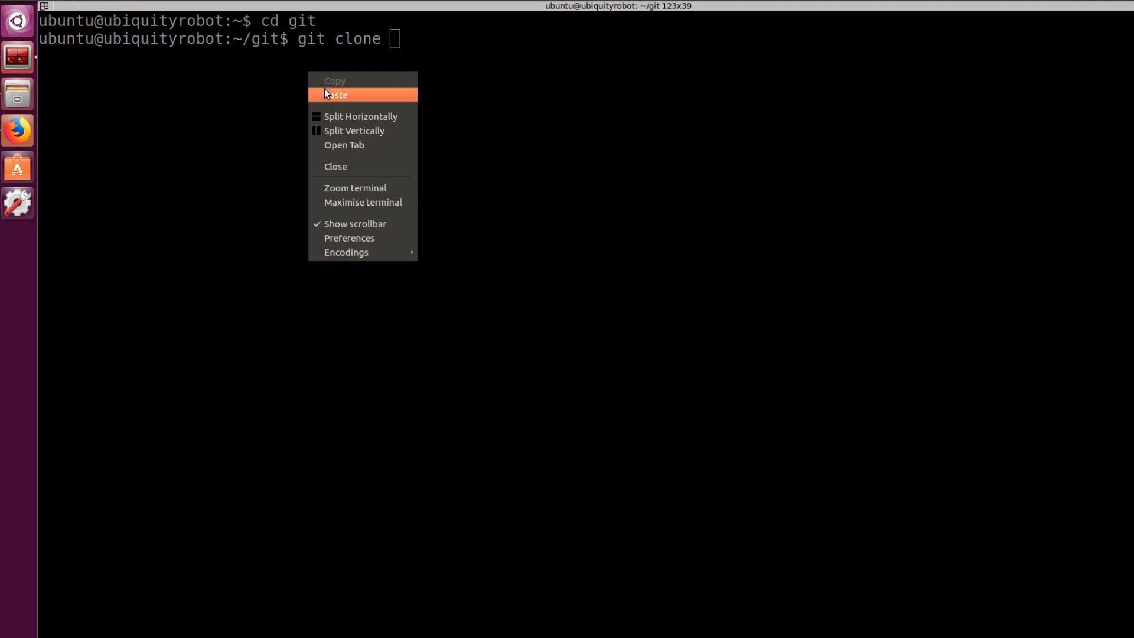
click(334, 95)
text(cd user/)
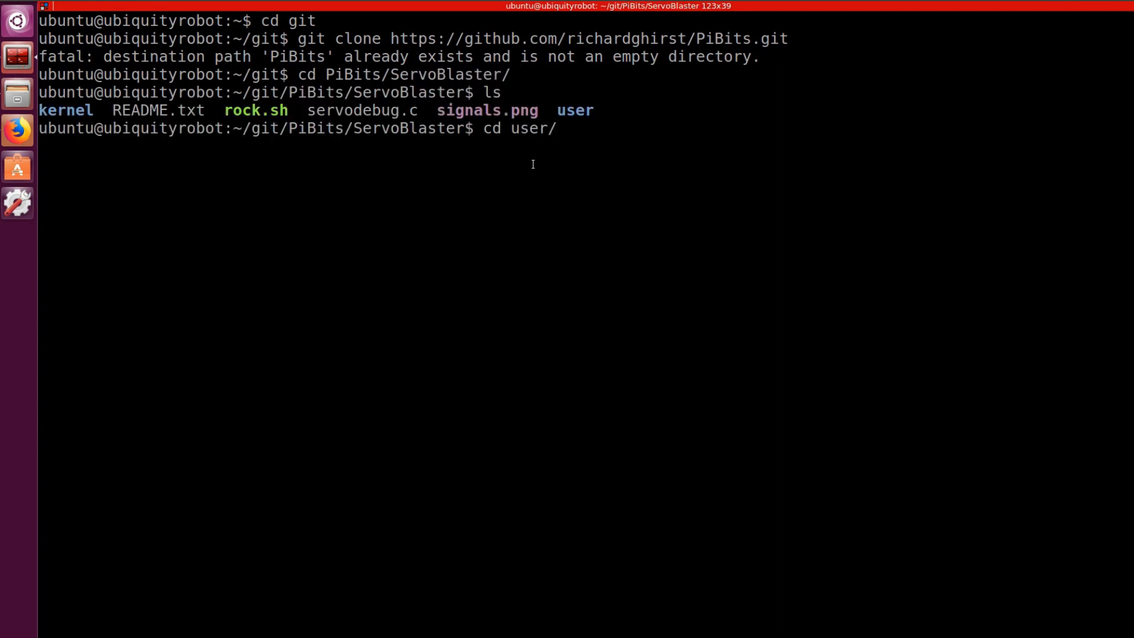
Build ServoBlaster's user code with make and edit /etc/init.d/servoblaster in sudo nano
text(make)
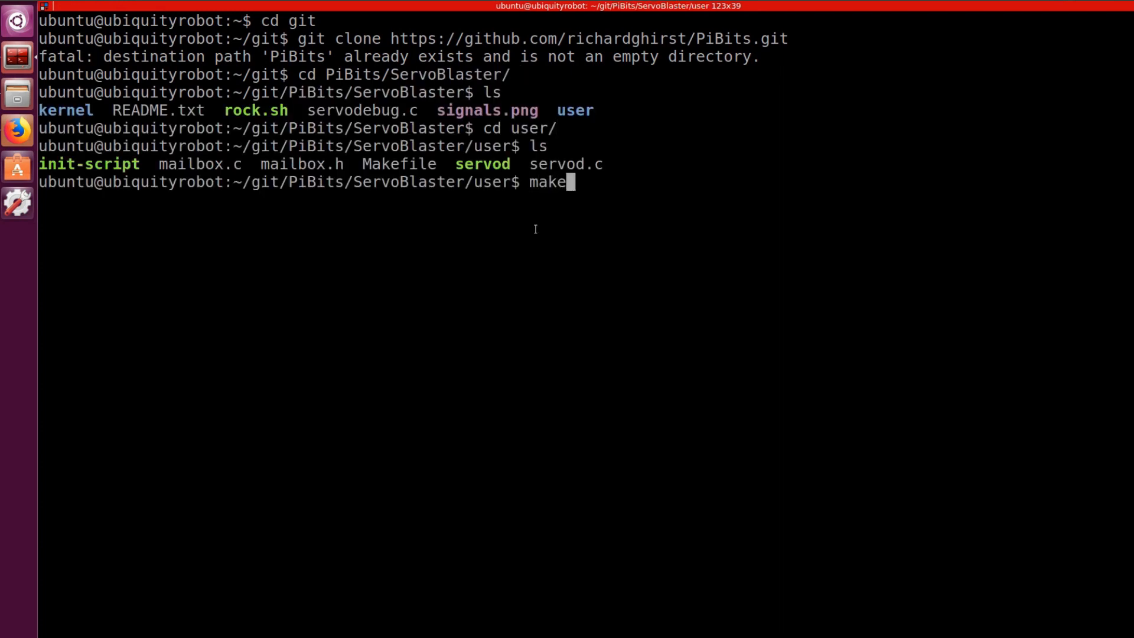
text(sudo mak)
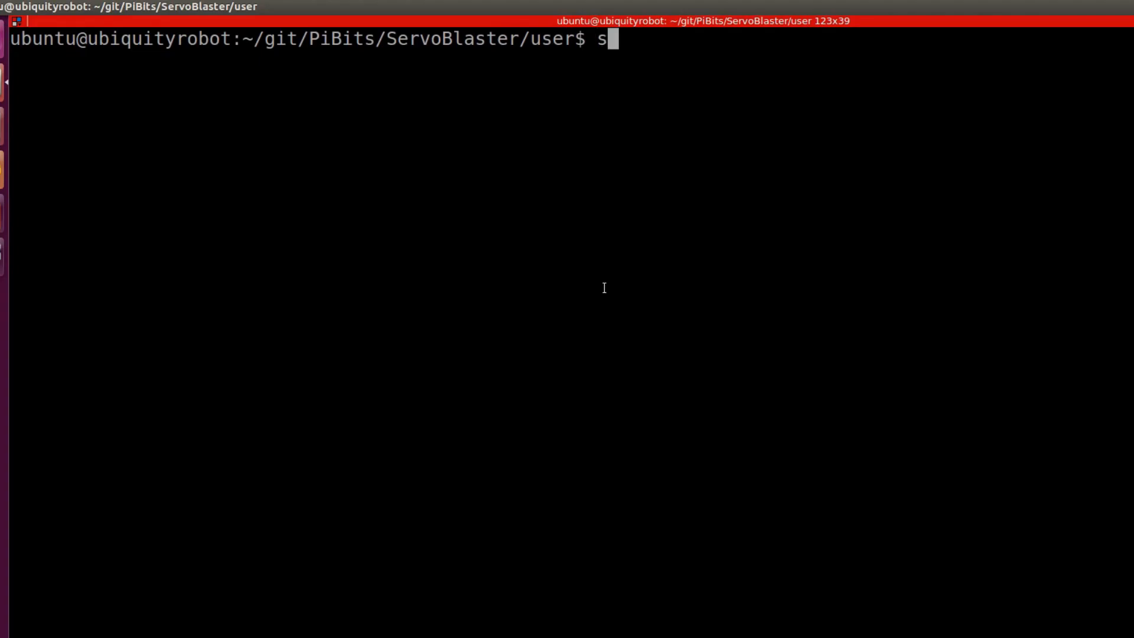
text(udo nano /etc/)
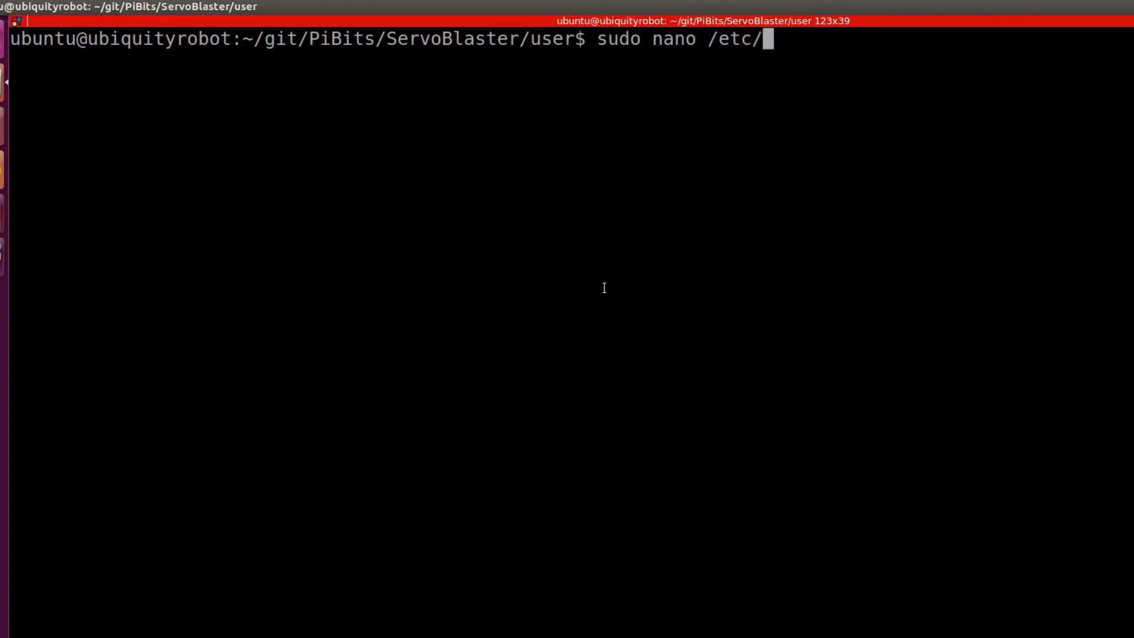
text(init.d/)
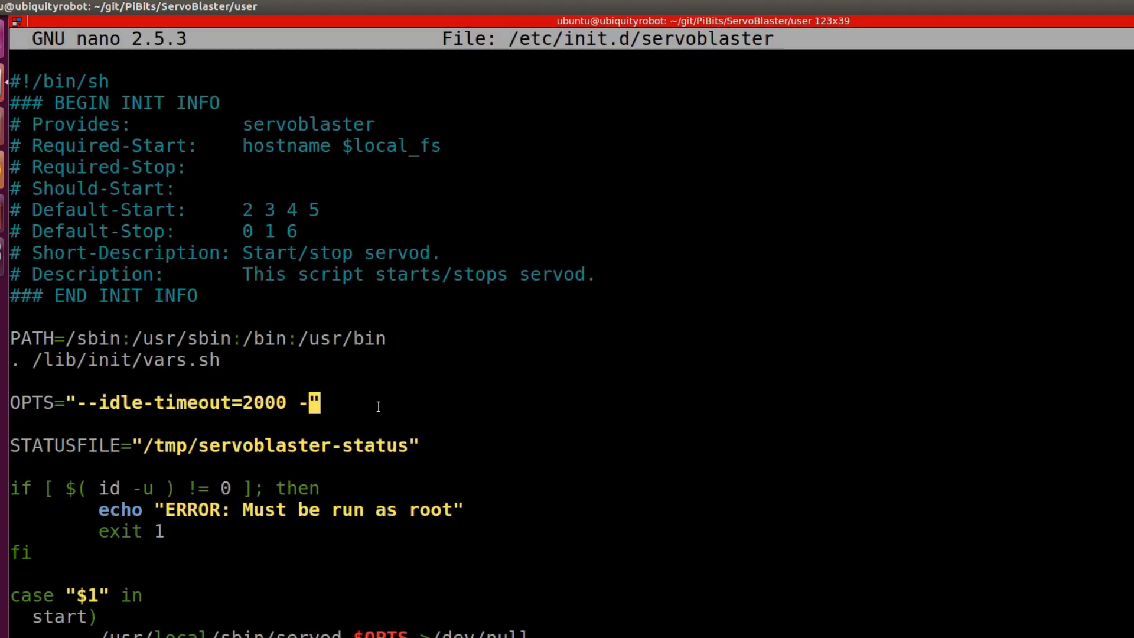
Set OPTS to --pcm --p1pins=7,11,12,13,15,16,18,22 with the last entry corrected
text(pcm --p)
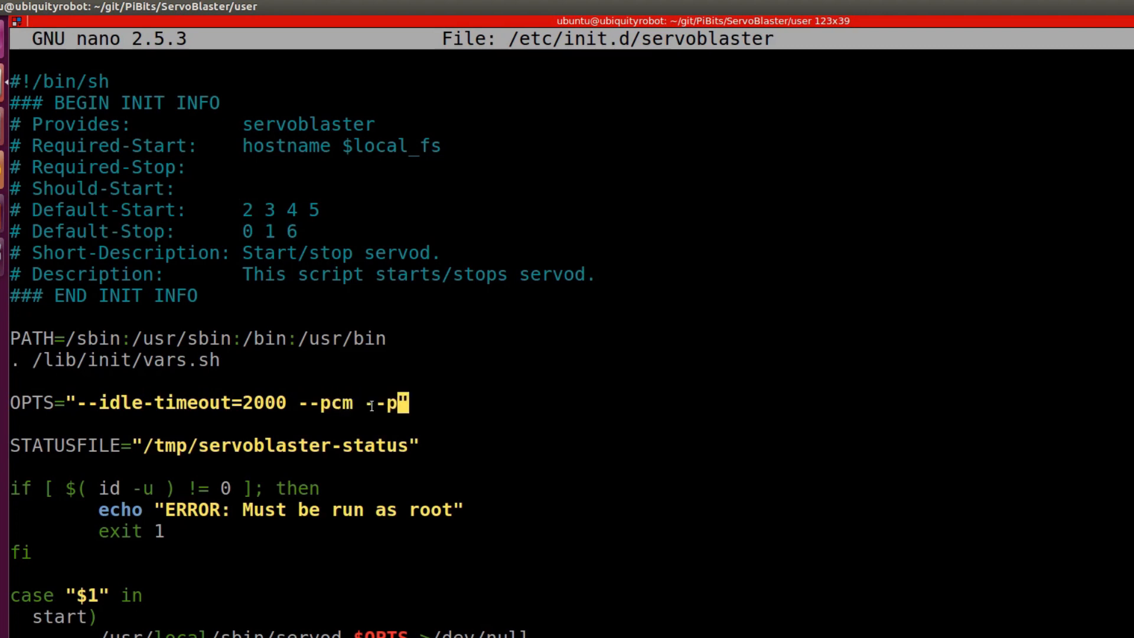
text(1pins=)
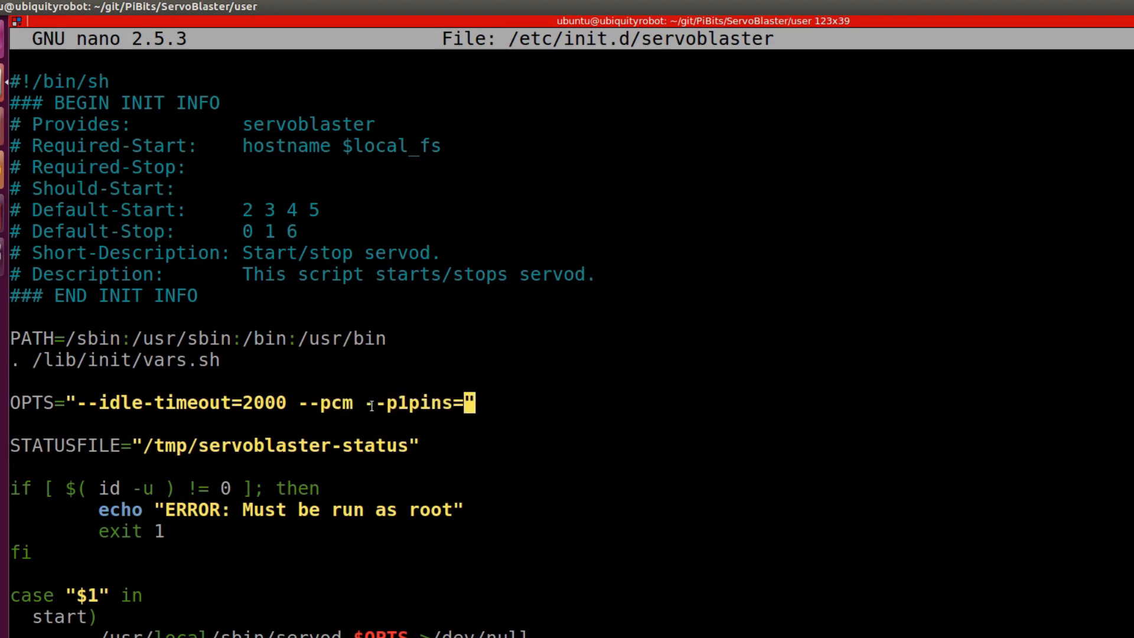
text(7,11,12,13,15,16,18,22)
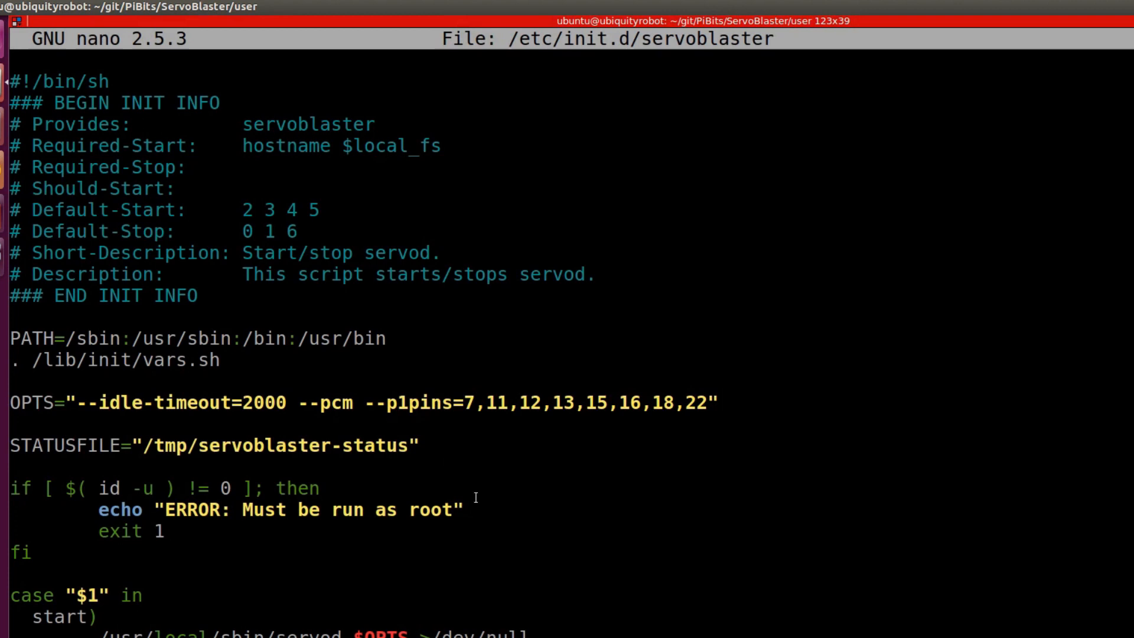
key(Backspace)
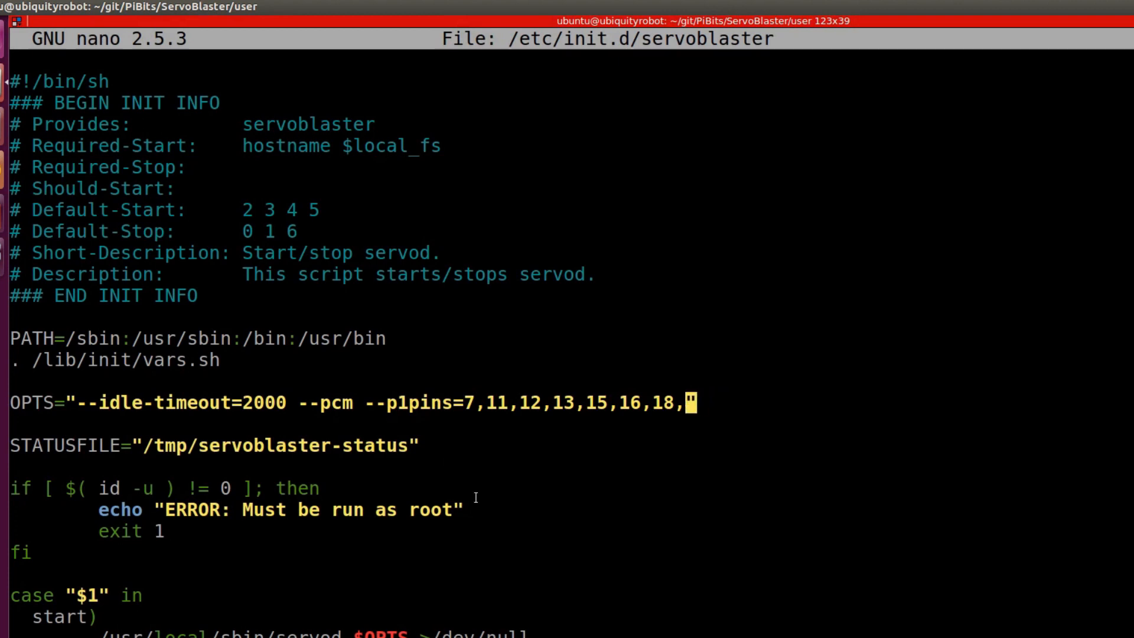
text(0,0)
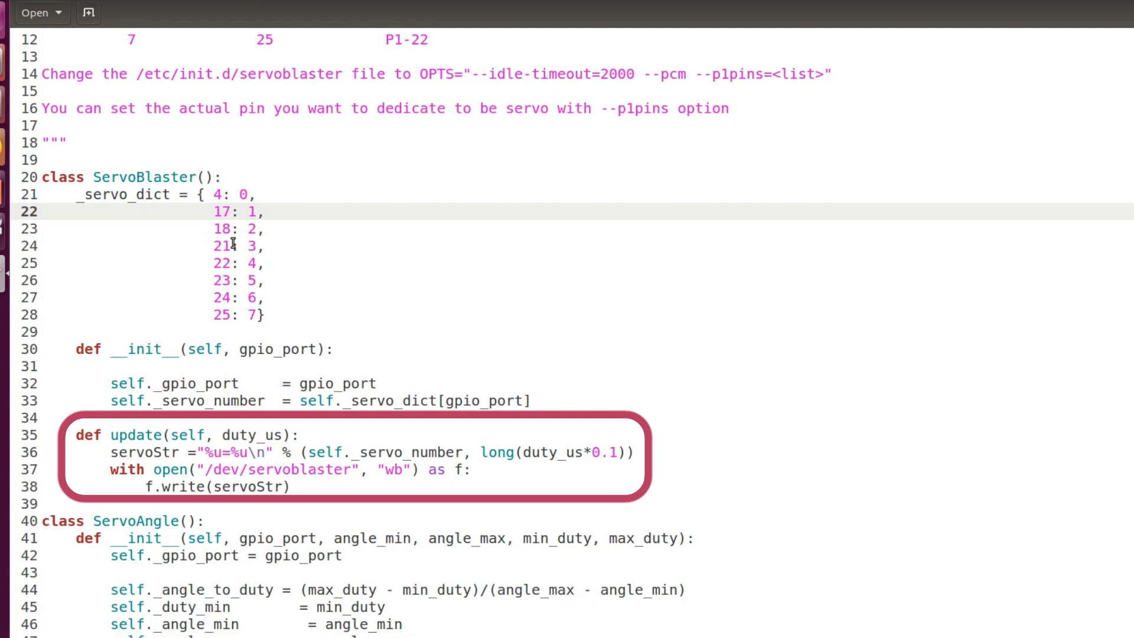
scroll(down, 3)
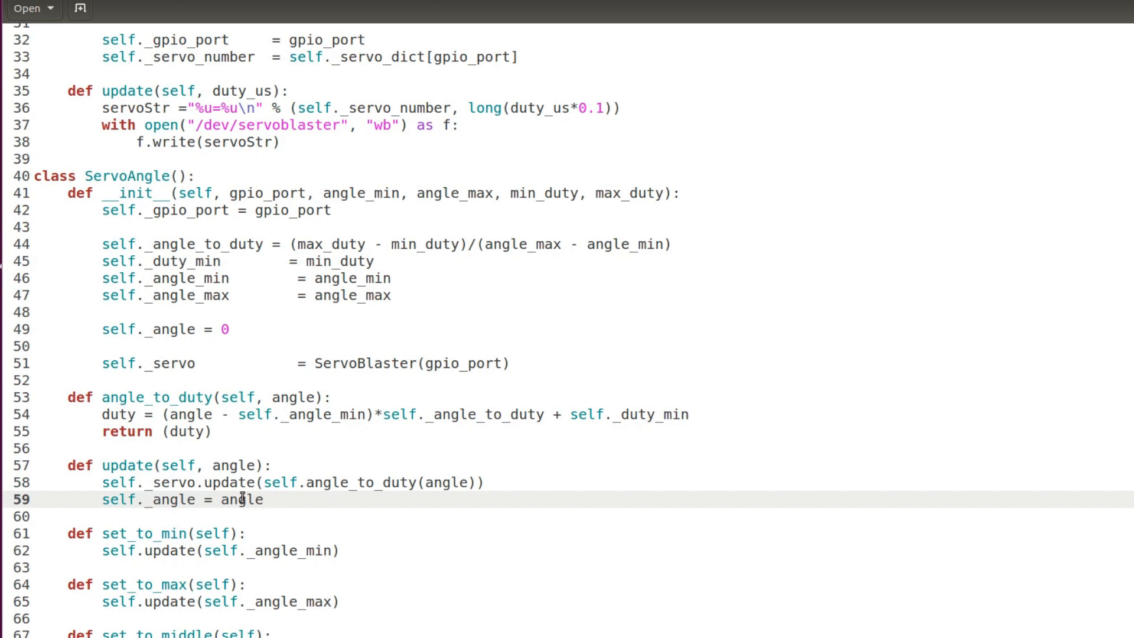
scroll(down, 3)
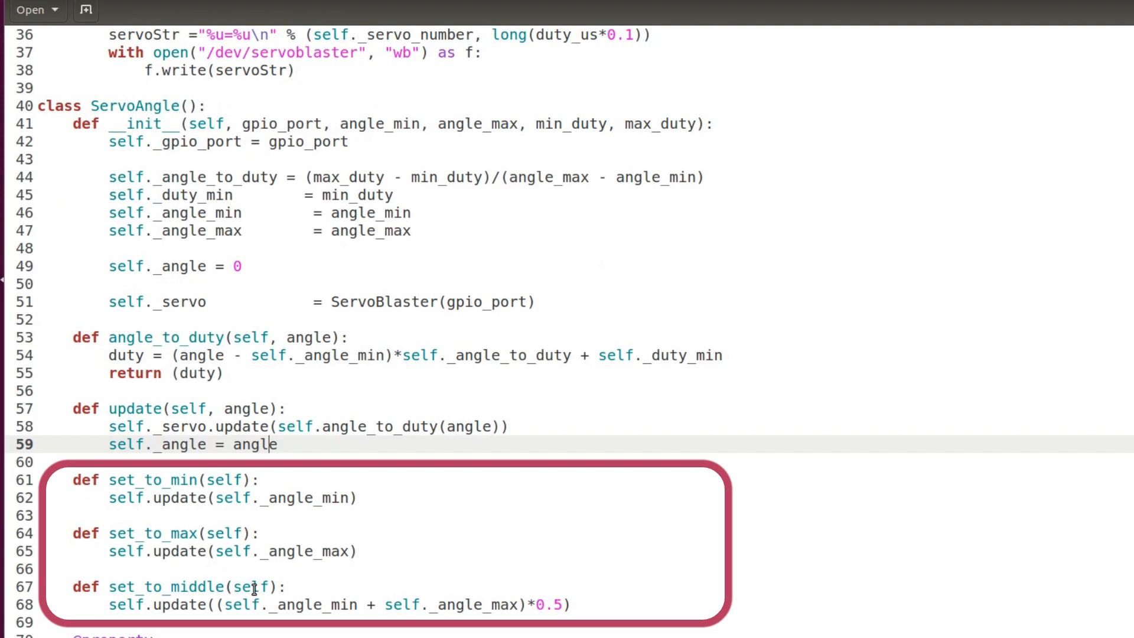
scroll(down, 3)
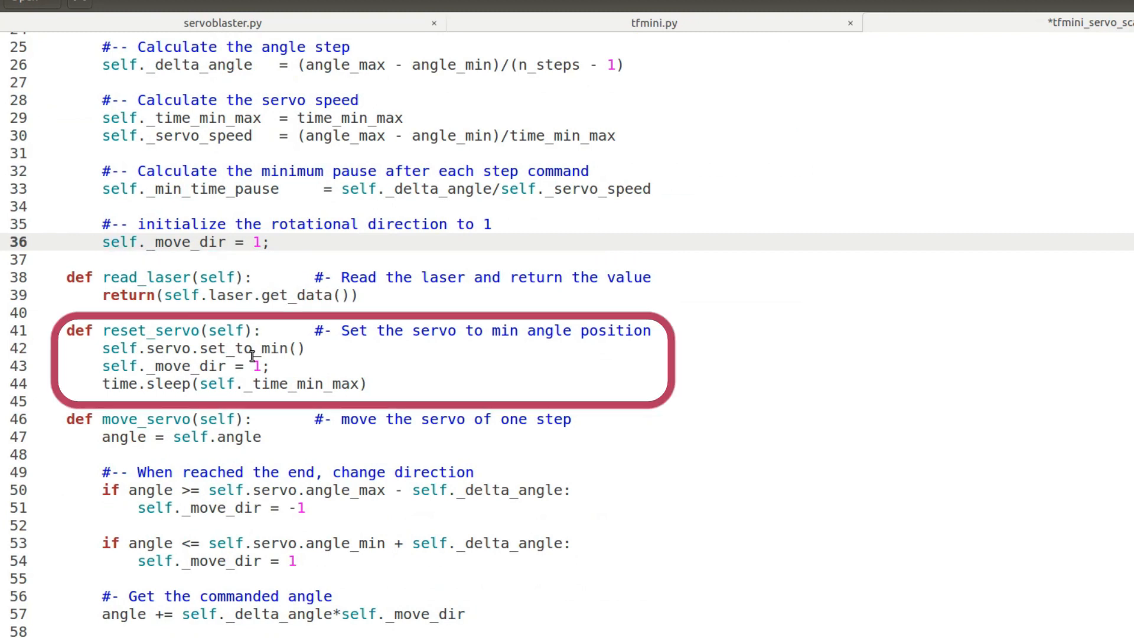
Scroll to the reset_servo and move_servo methods of tfmini_servo_scanner.py
scroll(down, 3)
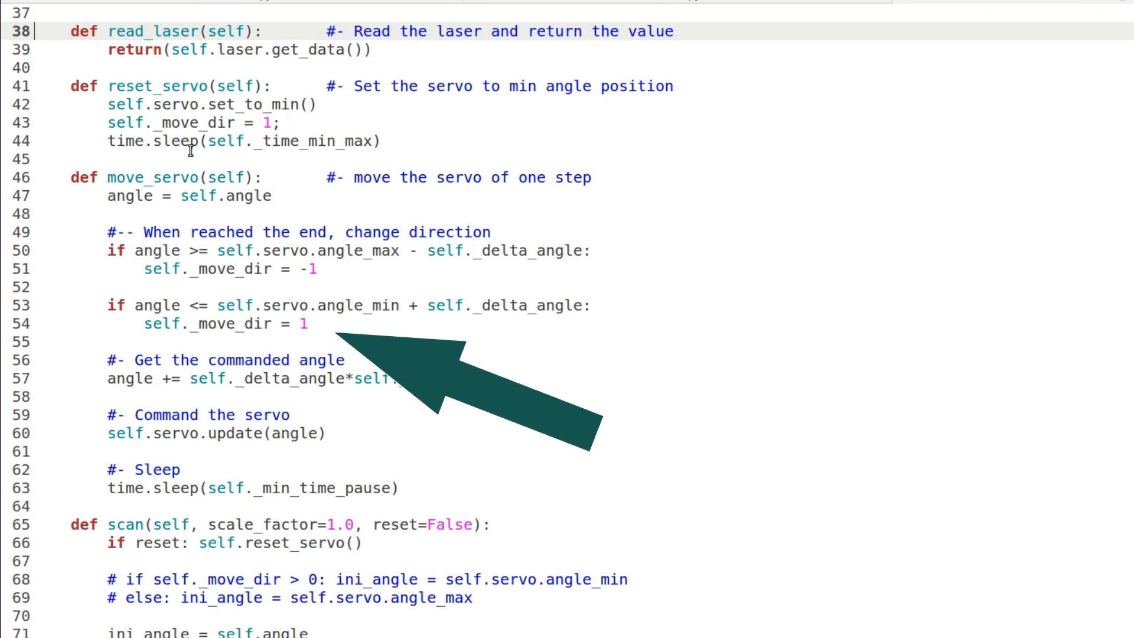
scroll(down, 3)
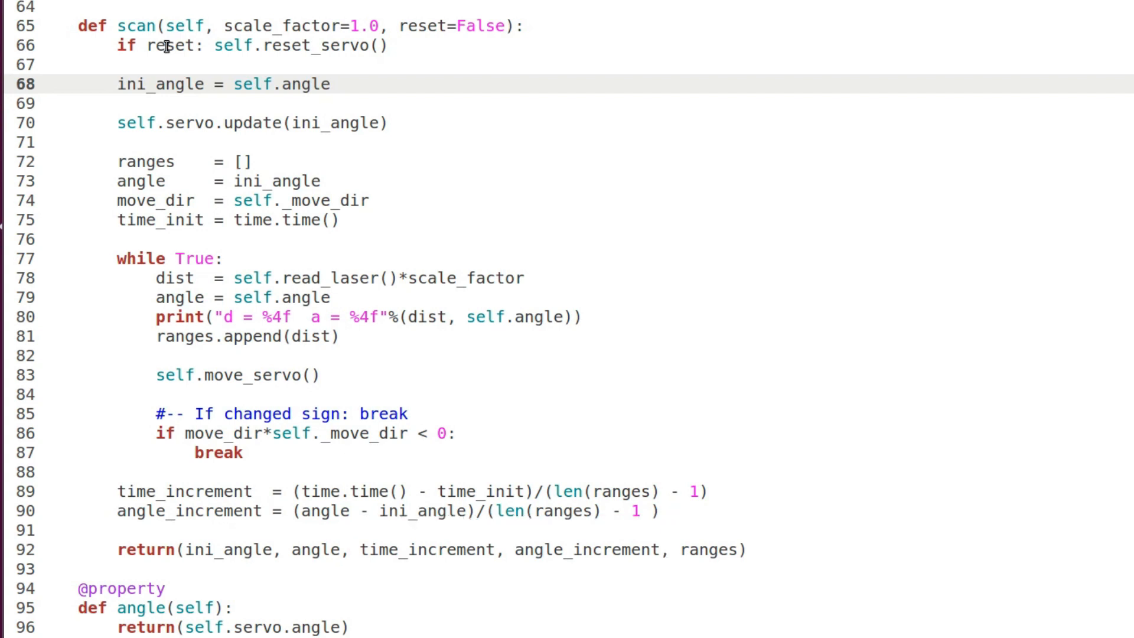
scroll(down, 3)
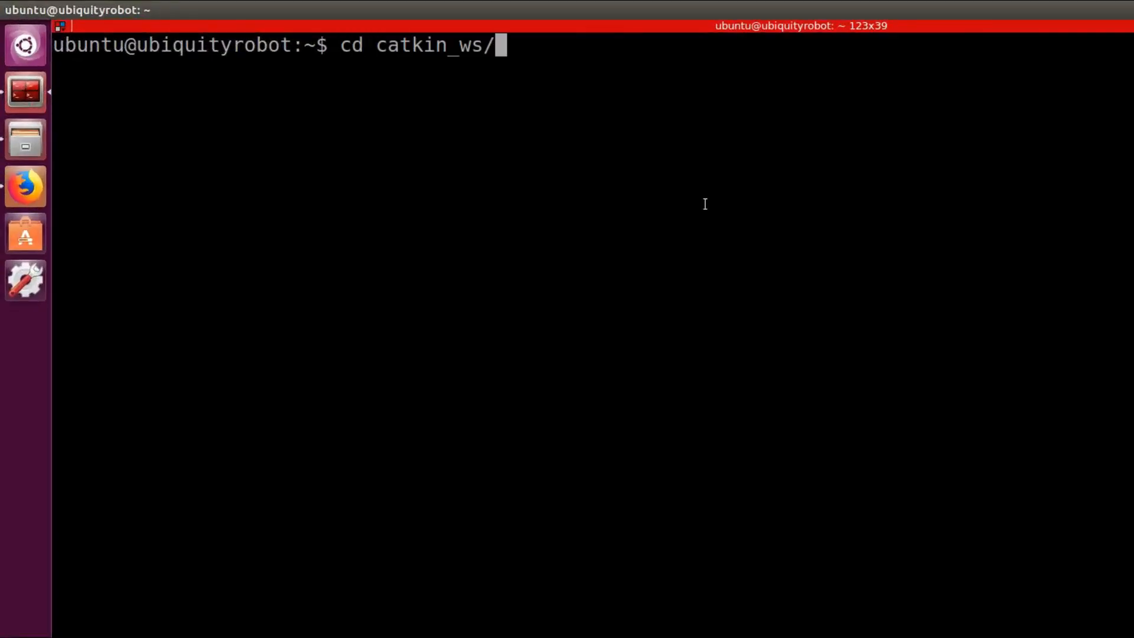
In catkin_ws/src run catkin_create_pkg laser_scanner_tfmini rospy
text(src/)
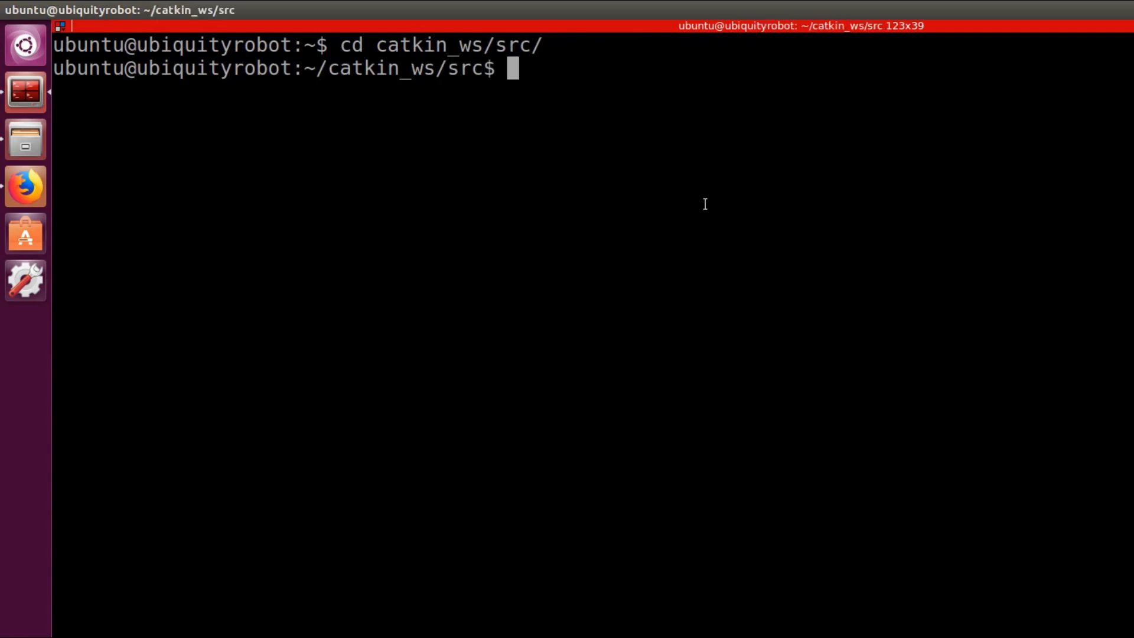
text(catkin_create_pkg laser_sca)
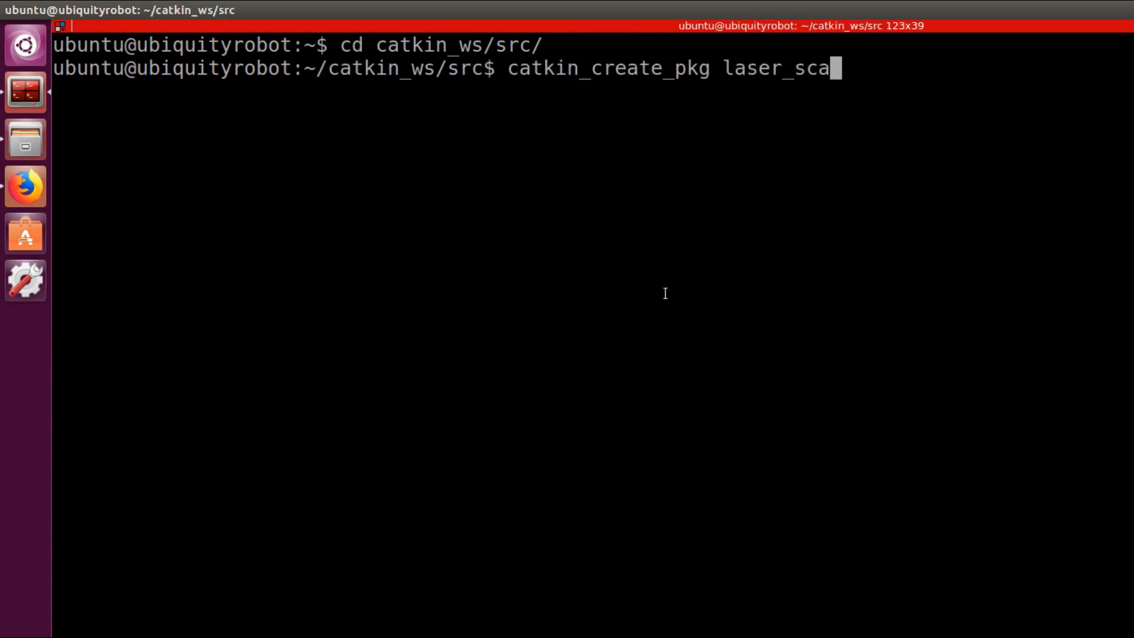
text(nner_tfmini r)
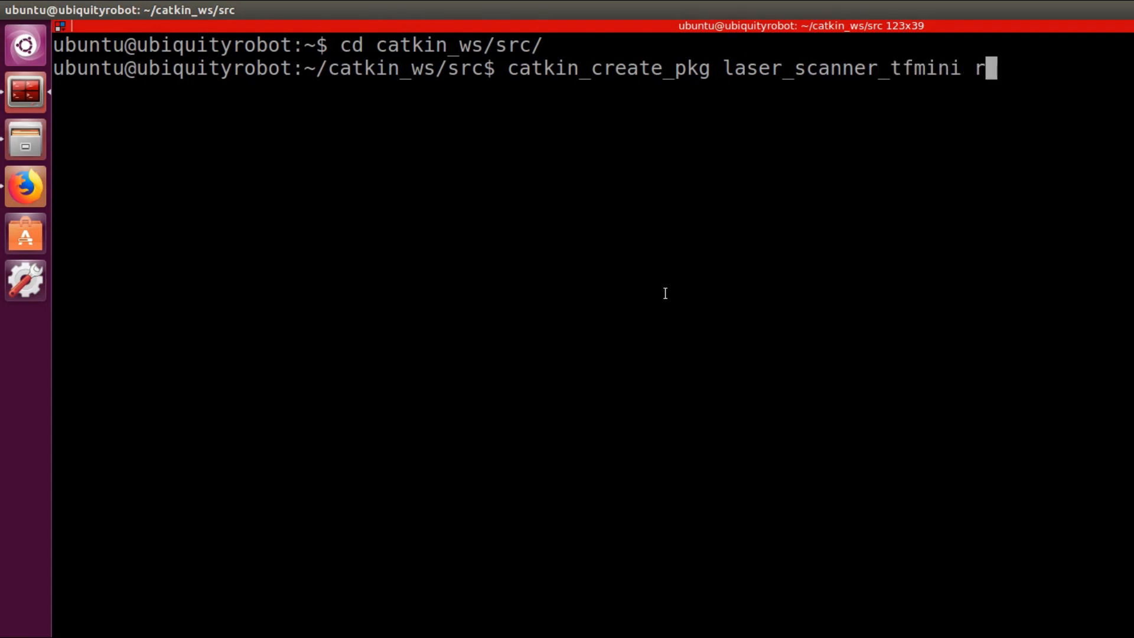
text(ospy)
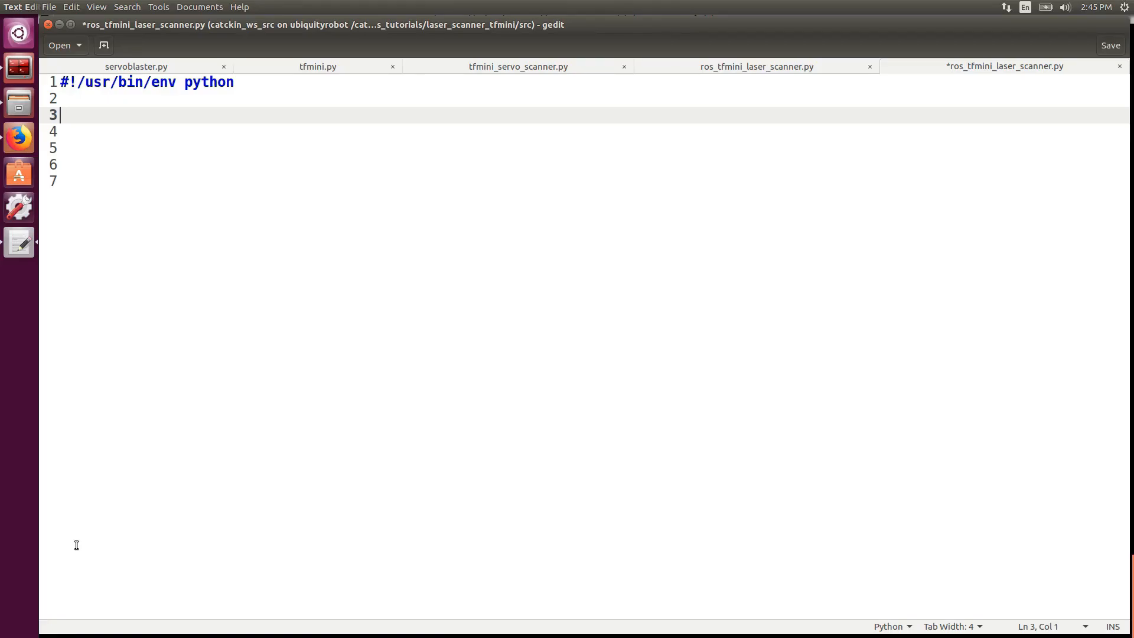
Import rospy, LaserScan from sensor_msgs.msg, tfmini_servo_scanner and math
text(import rospy)
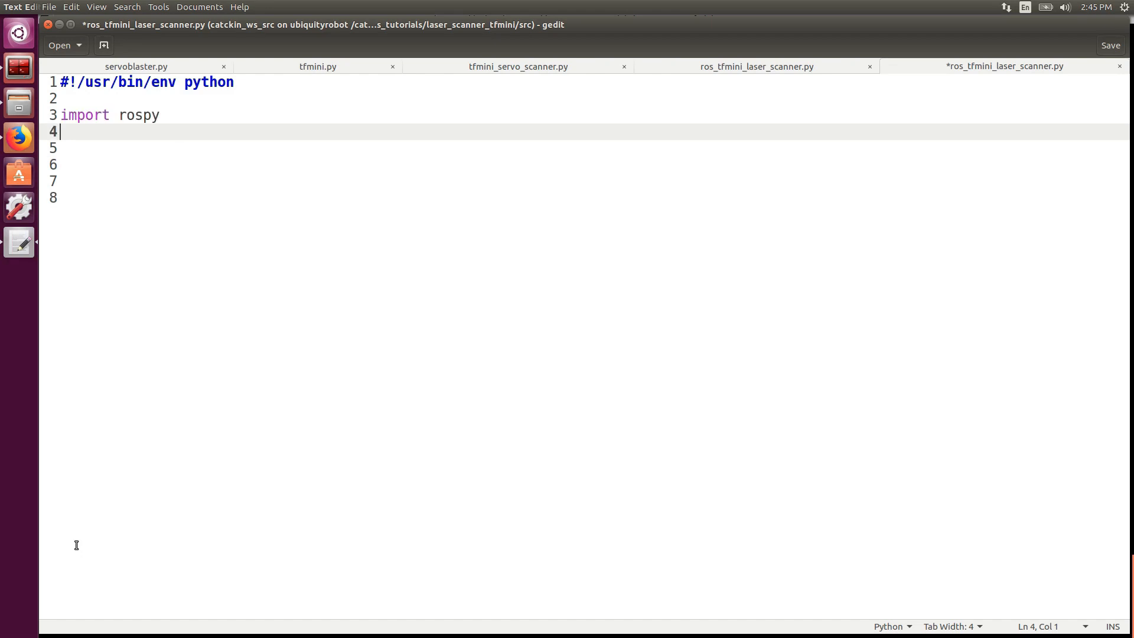
text(from sensor_msgs.msg import LaserScan)
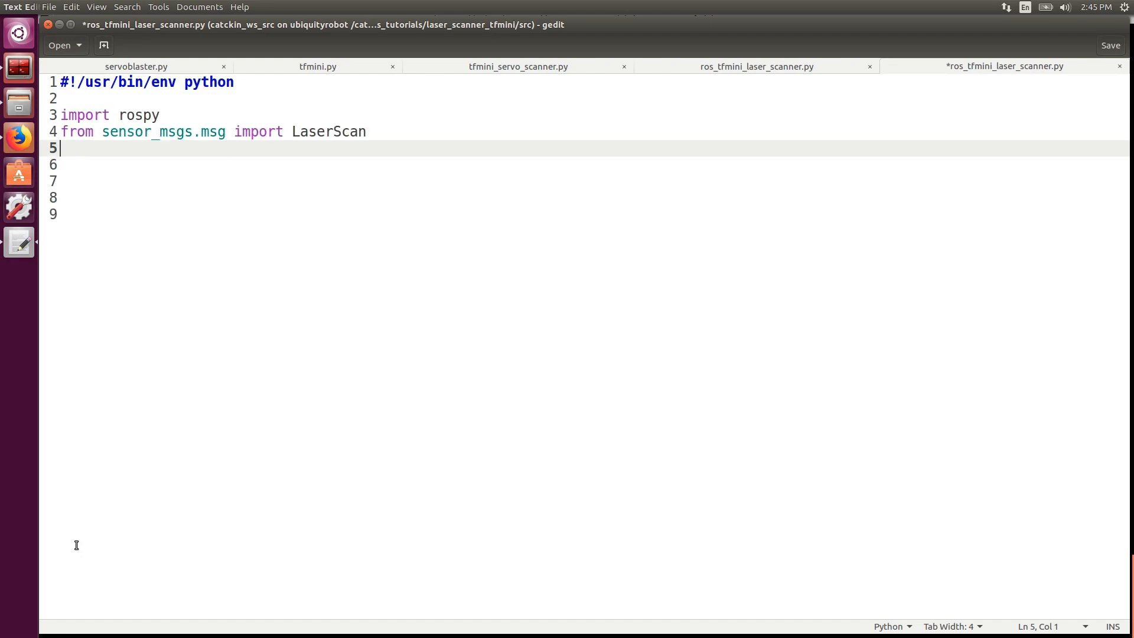
text(from tfmini_servo_scanner import *)
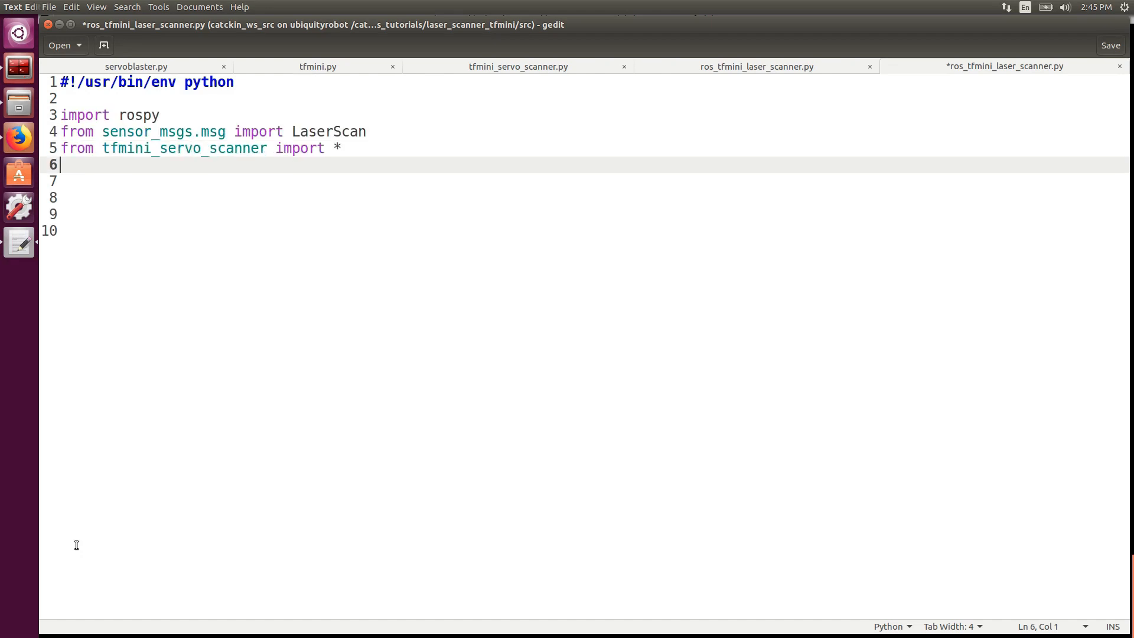
text(import math)
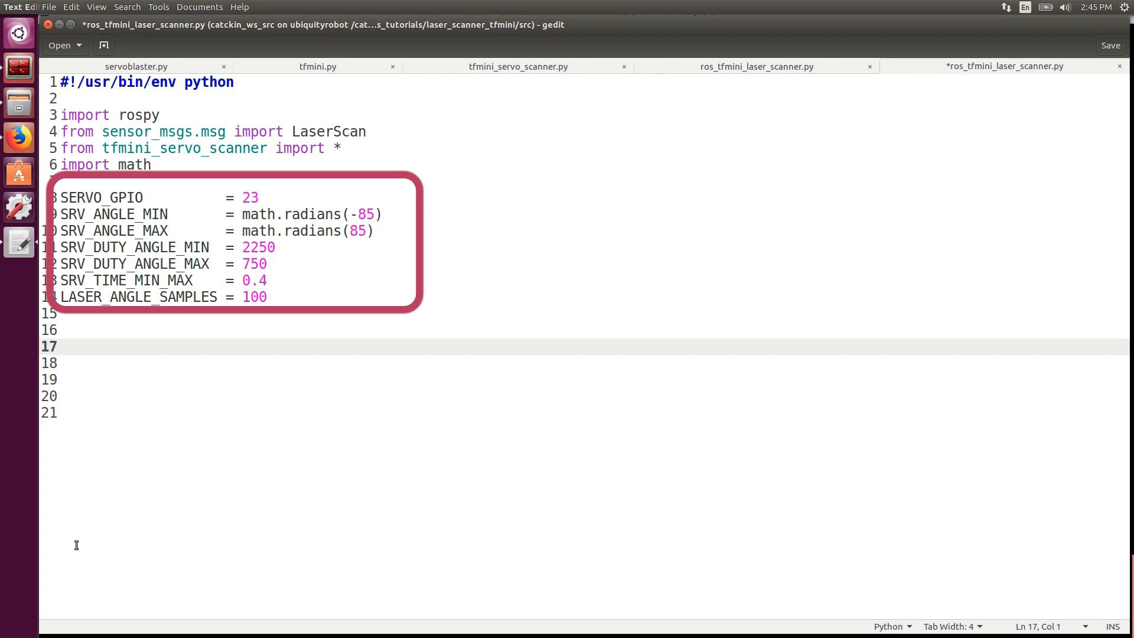
Define tfmini_laserscan_publisher(frame_id) with a 'tfmini_laser' LaserScan publisher and a LaserScan message
text(def tfmini_laserscan_publisher(frame_id):)
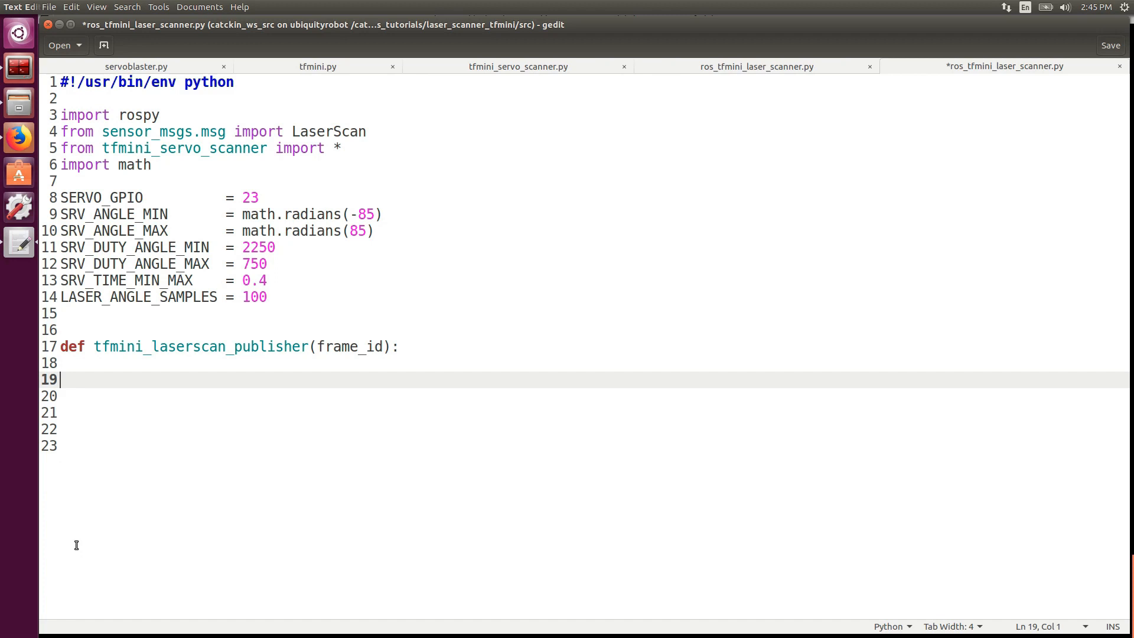
text(scan_pup= rospy.Publisher('tfmini_laser', LaserScan, queue_size=0))
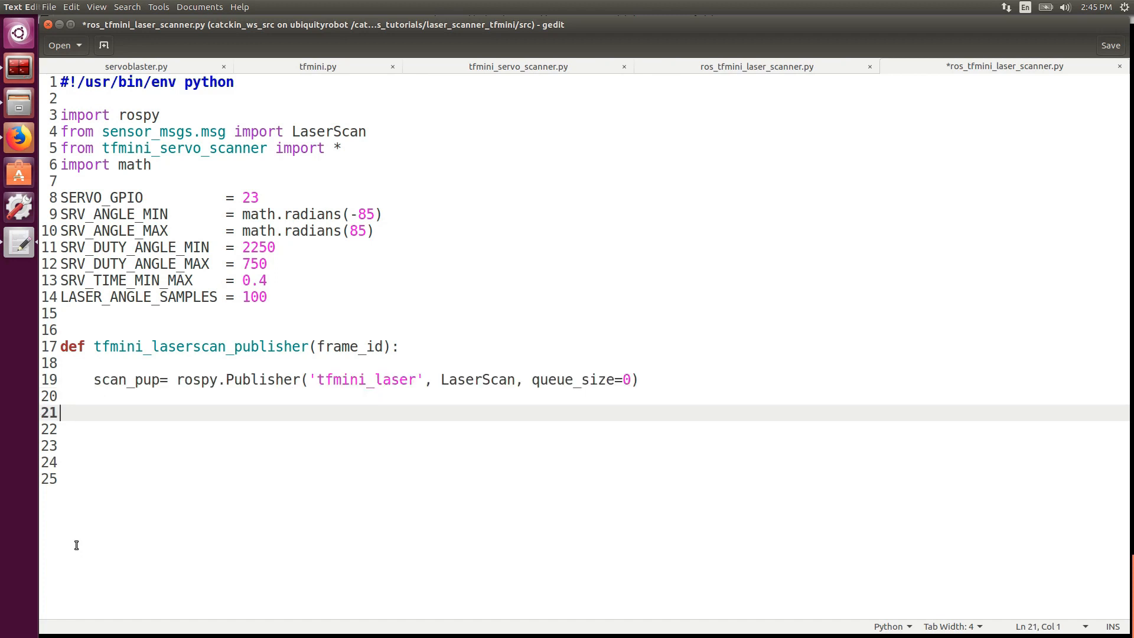
text(scan  = LaserScan())
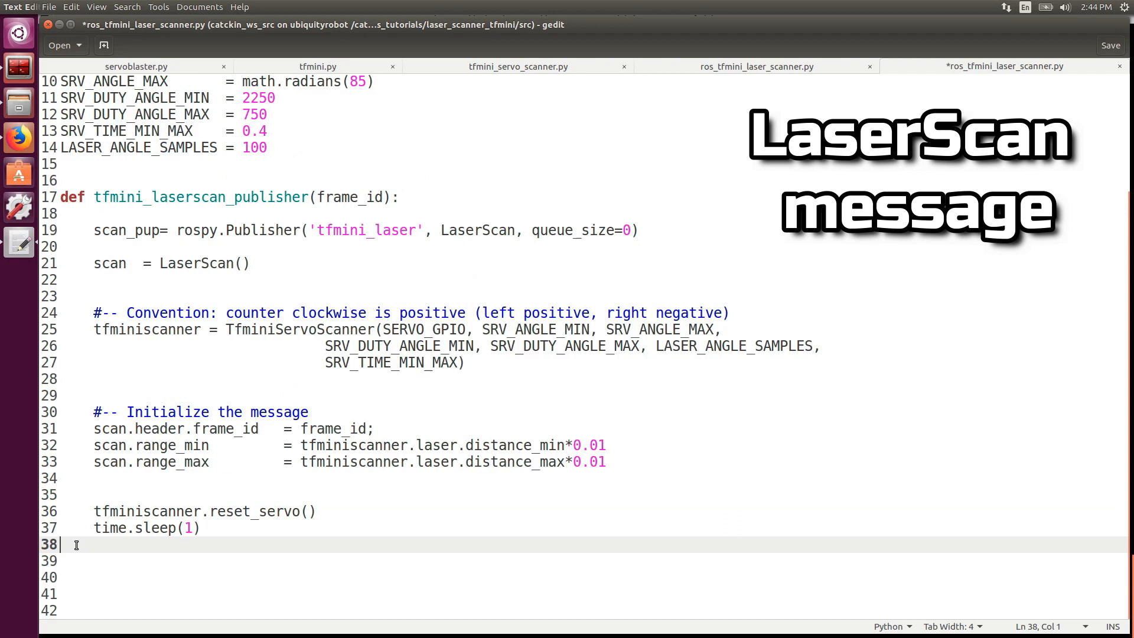
Initialise counter = 0 and assign scan.angle_min and scan.time_increment in the loop
text(counter = 0)
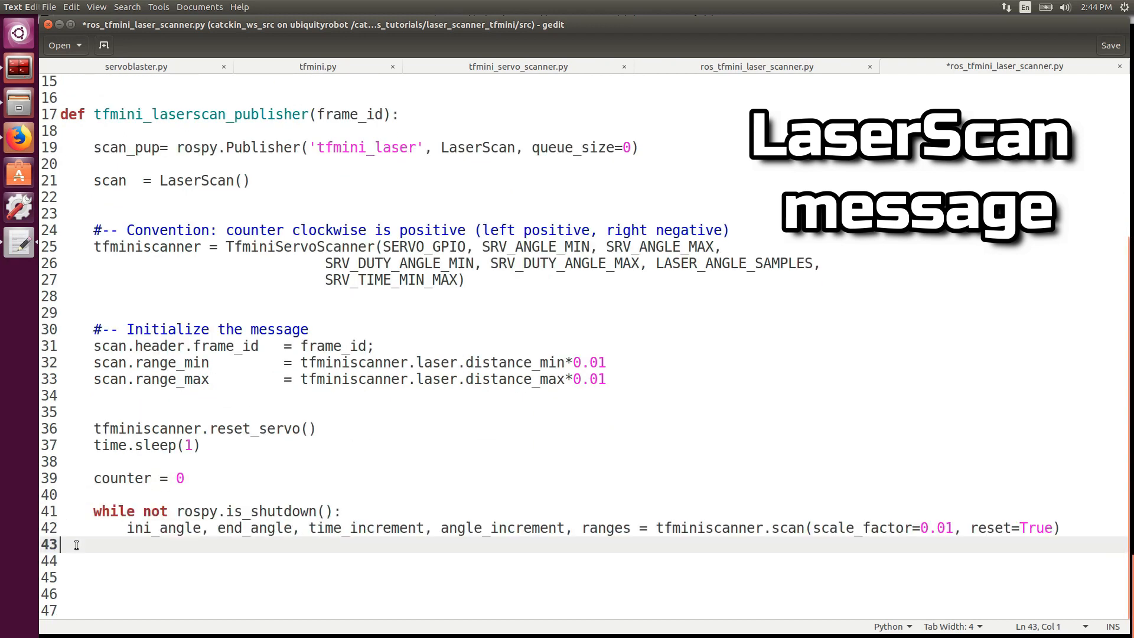
text(scan.angle_min = ini_angle)
click(584, 578)
text(scan.angle_increment = angle_increment)
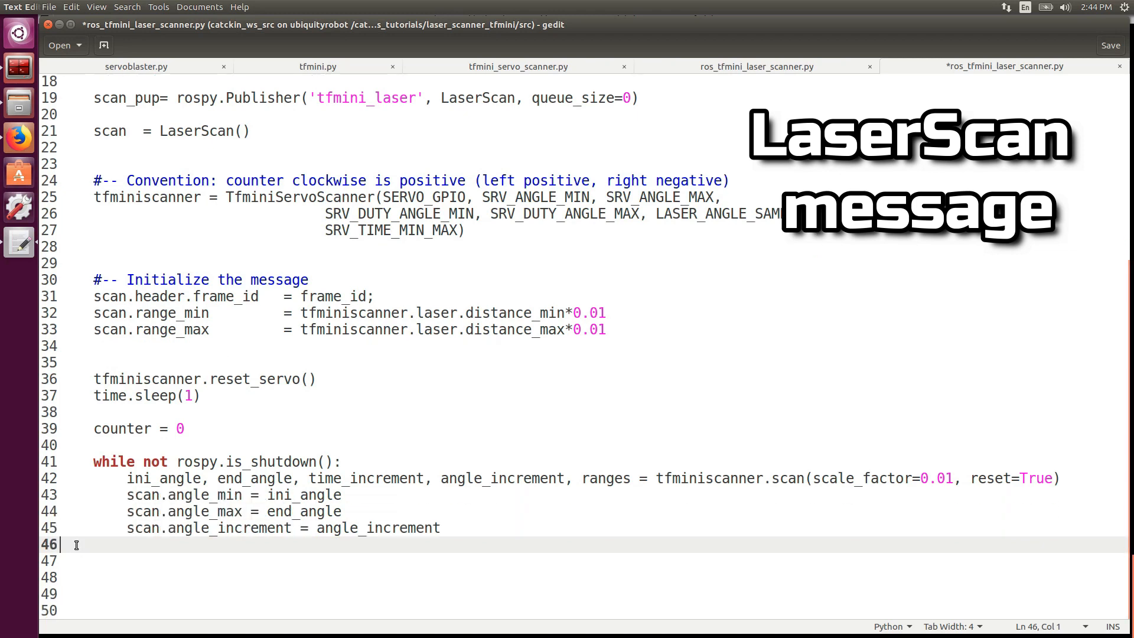
text(scan.time_increment = time_increment)
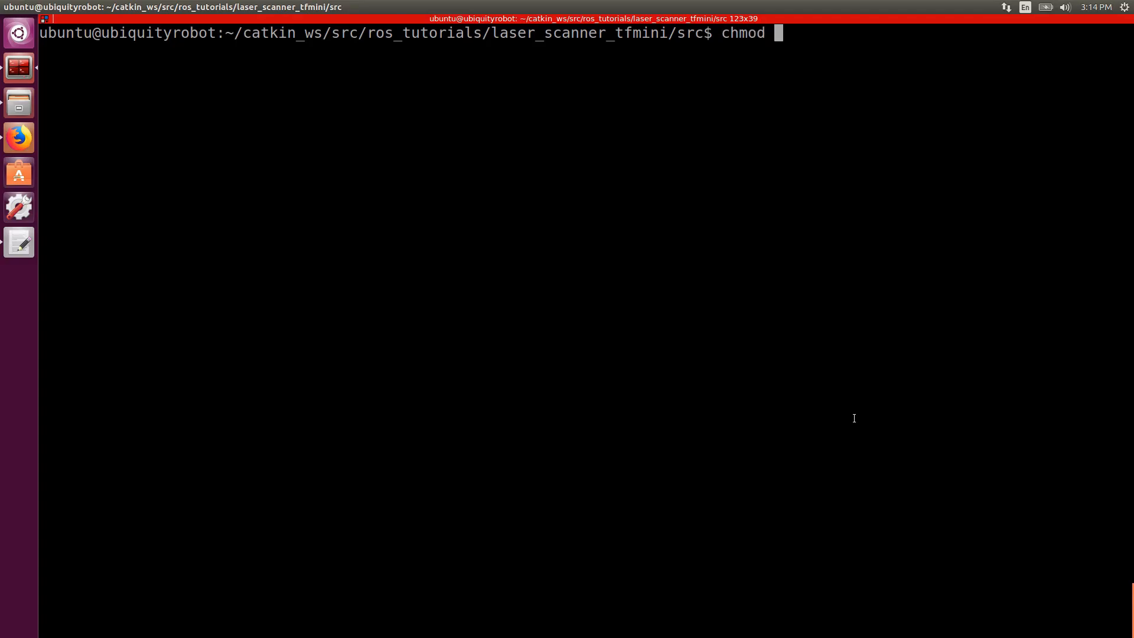
chmod +x ros_tfmini_laser_scanner.py, source catkin_ws and rosrun the laser_scanner_tfmini node
text(+x ros_tfmini_laser_scanner.py)
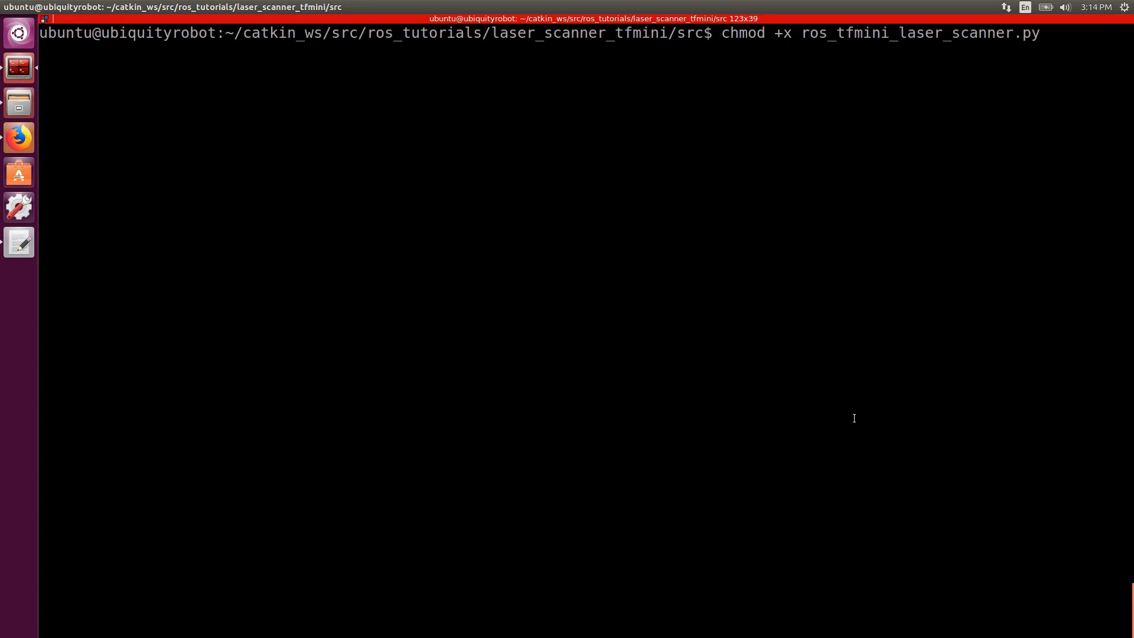
text(cd ~/cat)
text(rosrun laser_scanner_tfmini)
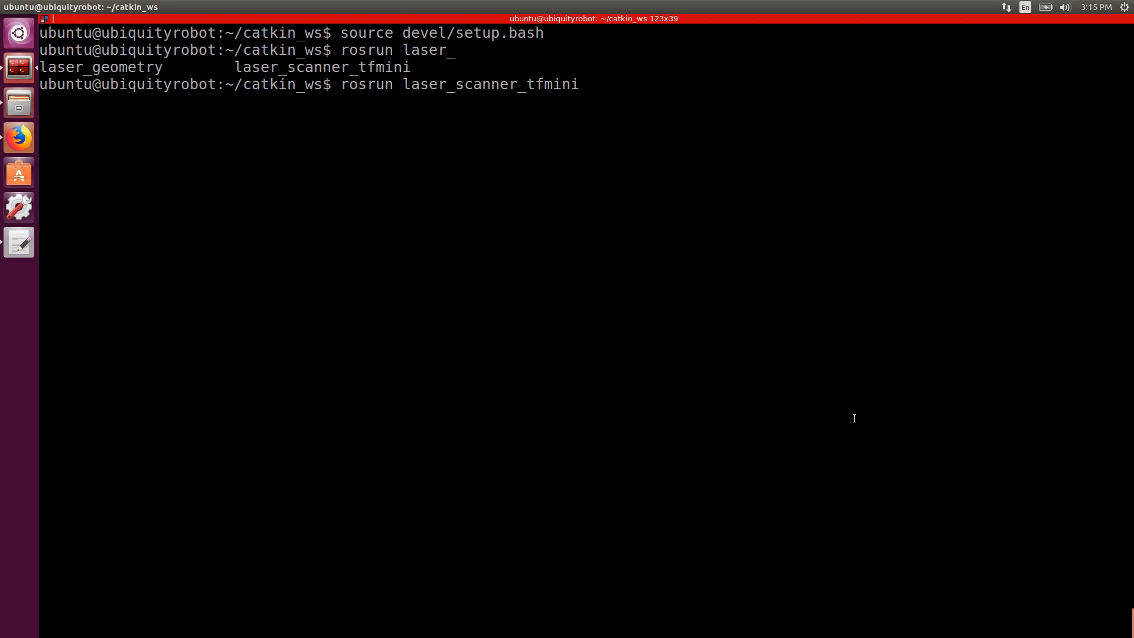
key(Return)
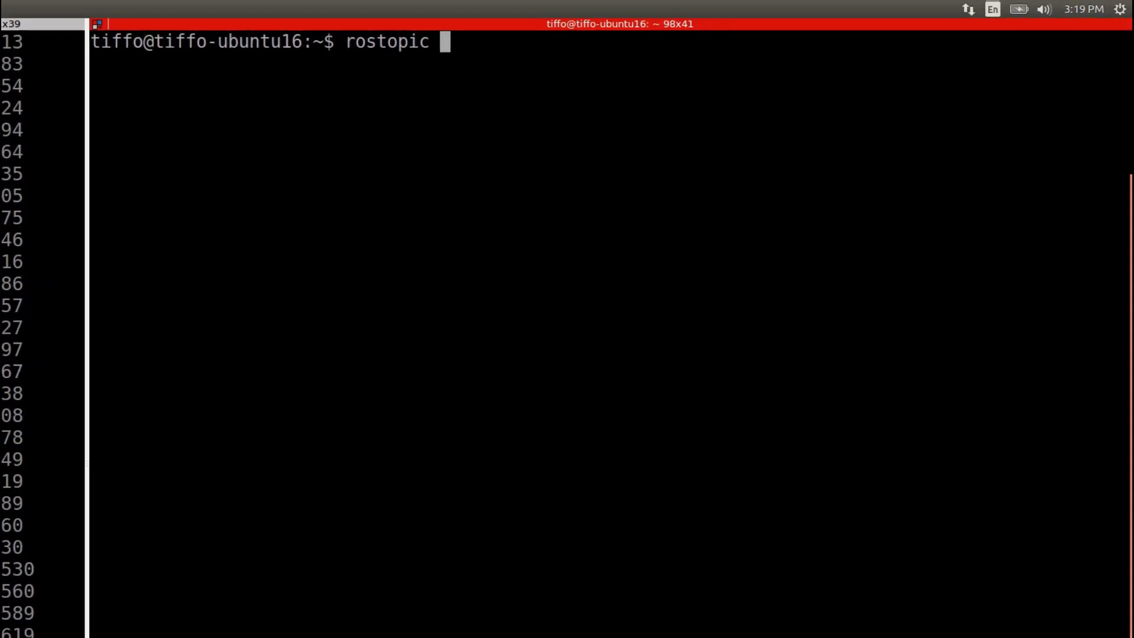
List topics with rostopic list, then echo /tfmini_laser to print its LaserScan messages
text(list)
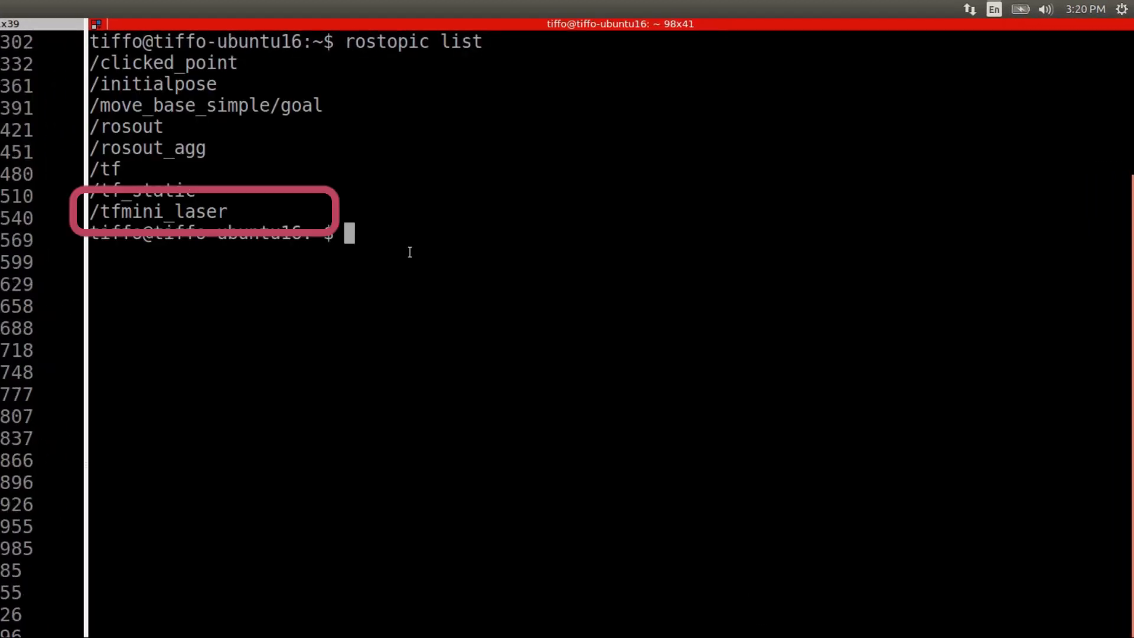
text(rostopic echo /tfmini_laser)
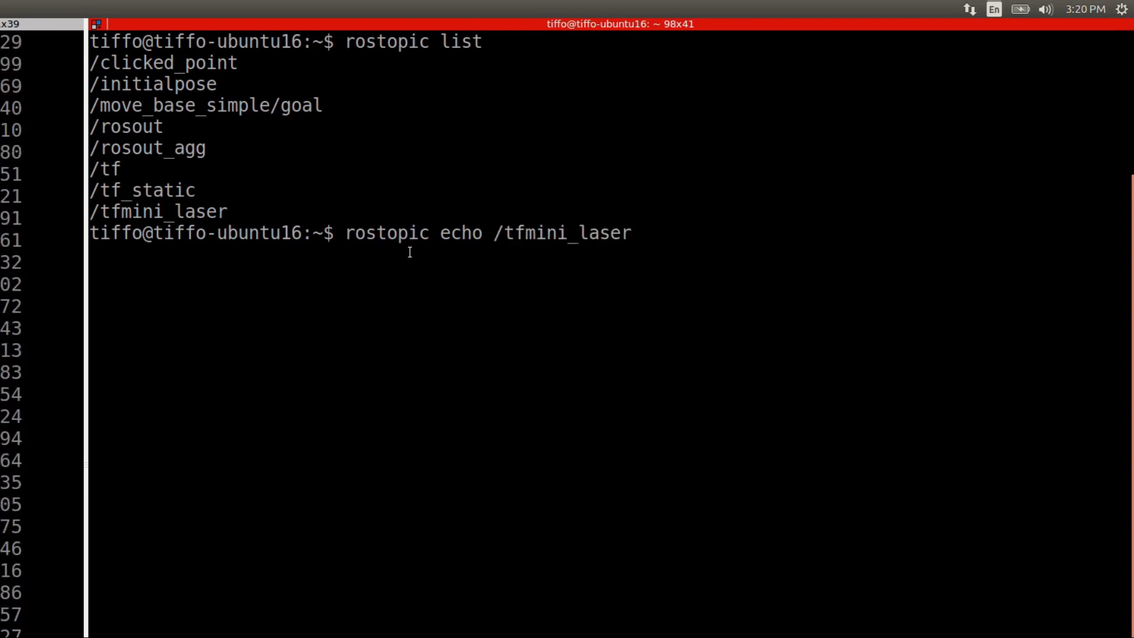
key(Return)
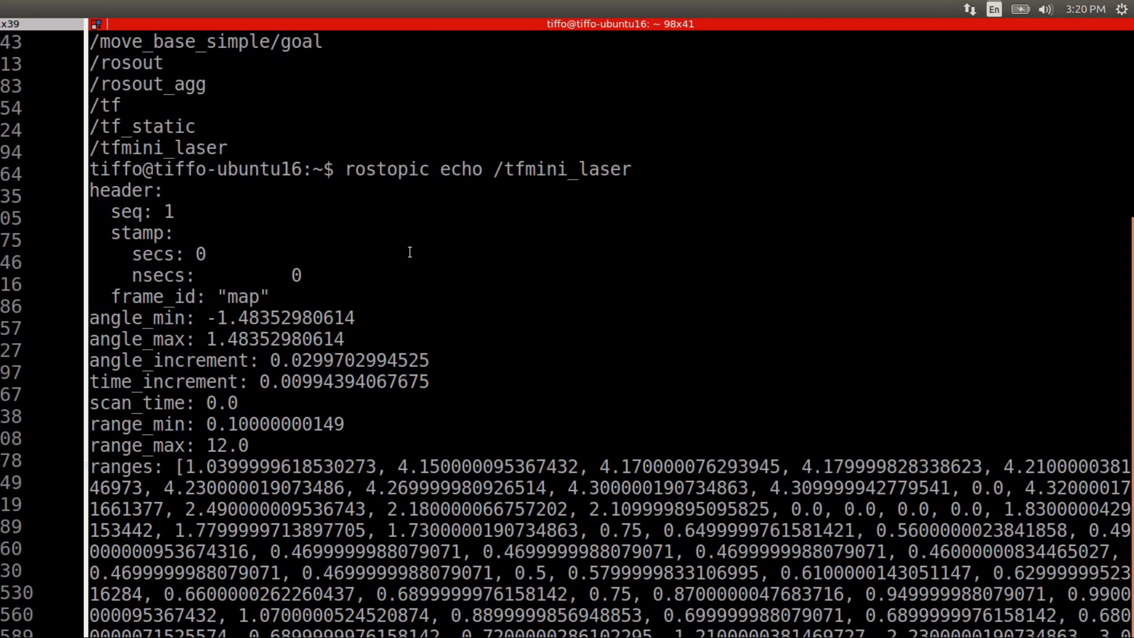
scroll(down, 3)
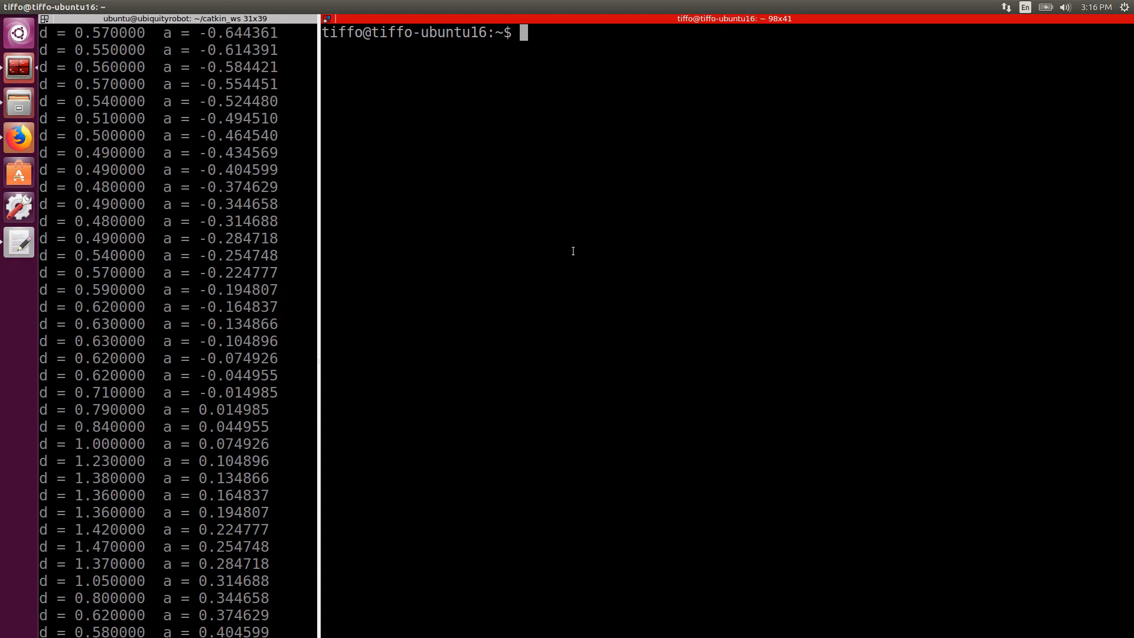
Launch RViz with rosrun rviz rviz while the scanner node keeps running
text(rosrun)
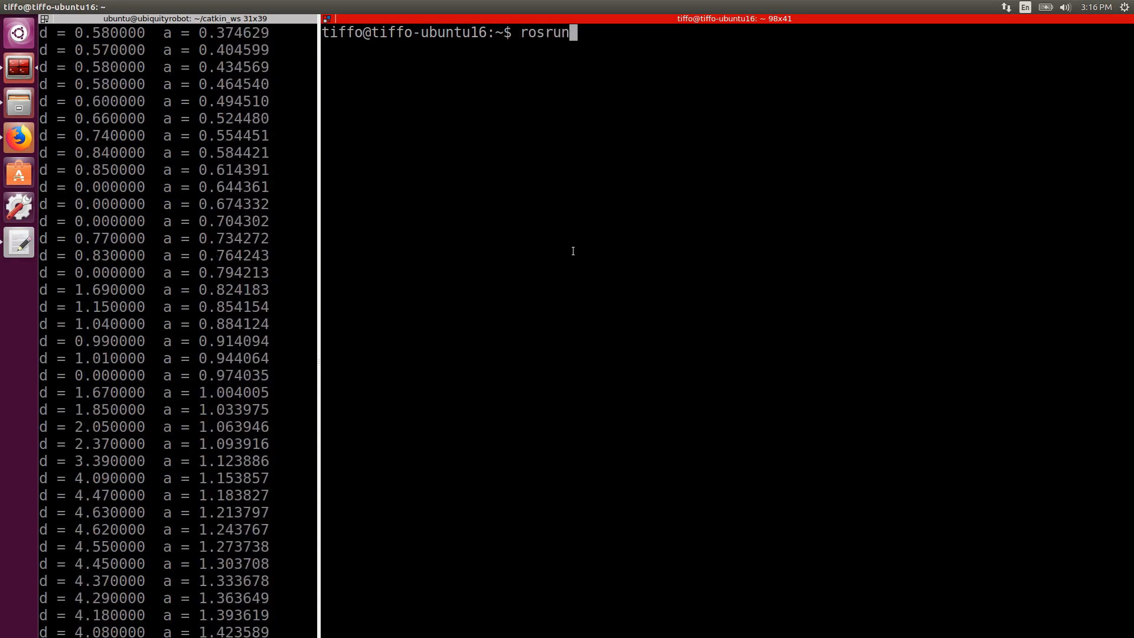
text(rviz)
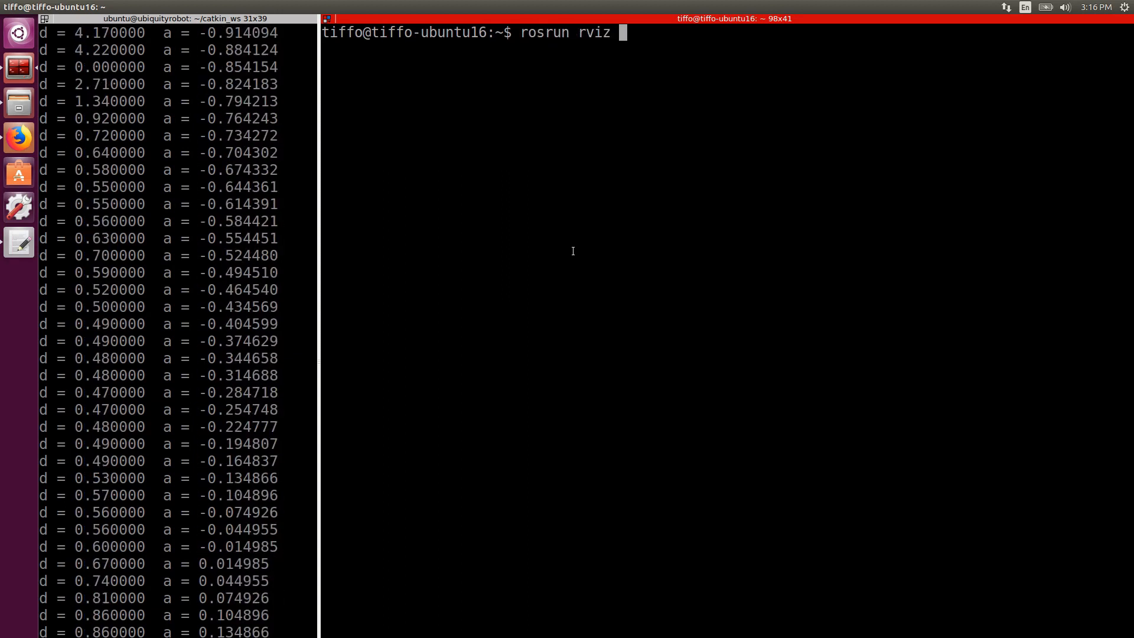
text(rviz)
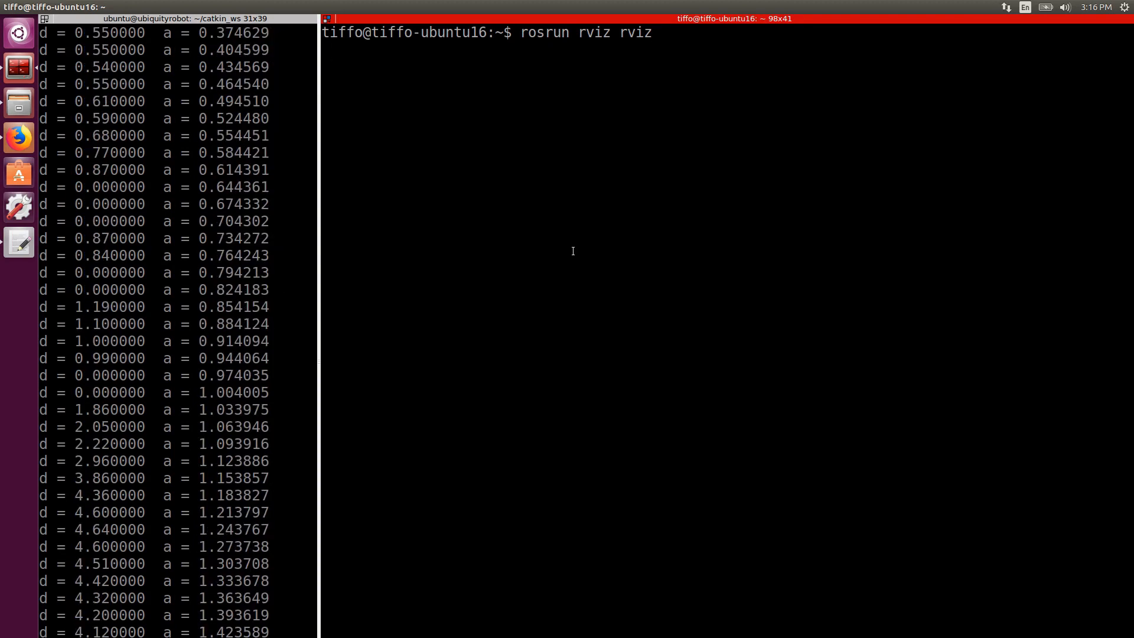
key(Return)
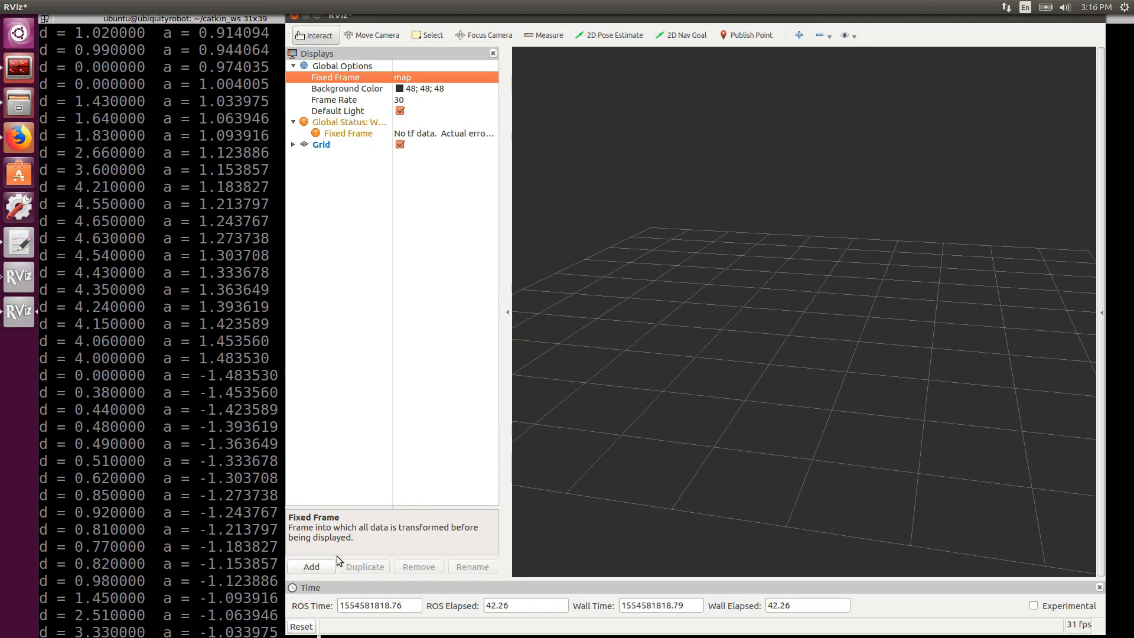
Add a LaserScan display to RViz
click(311, 566)
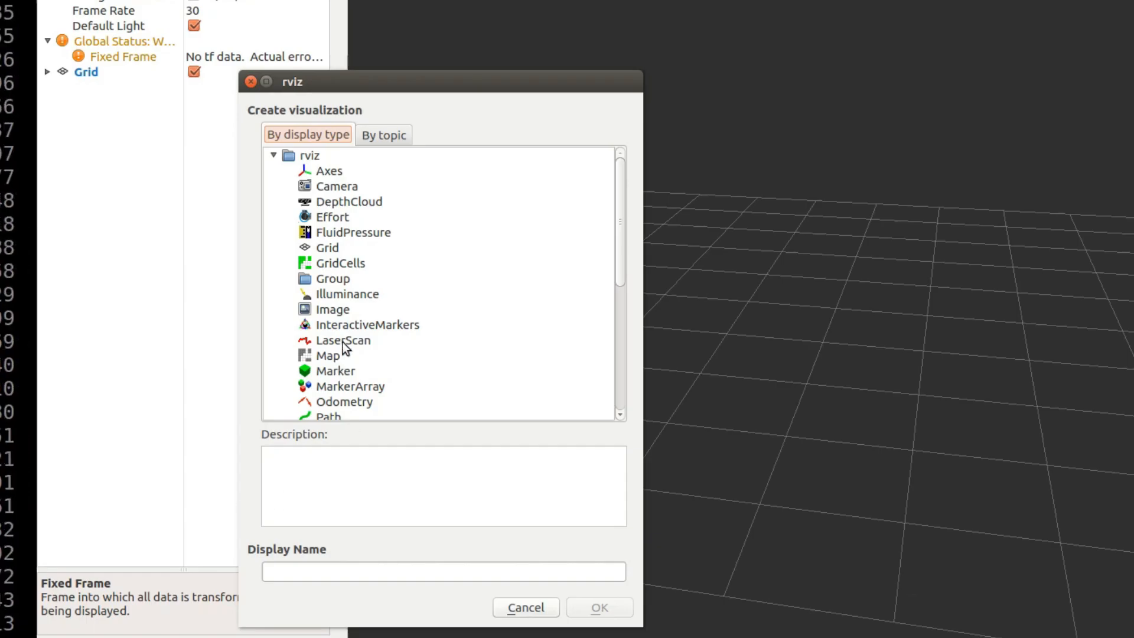
click(343, 340)
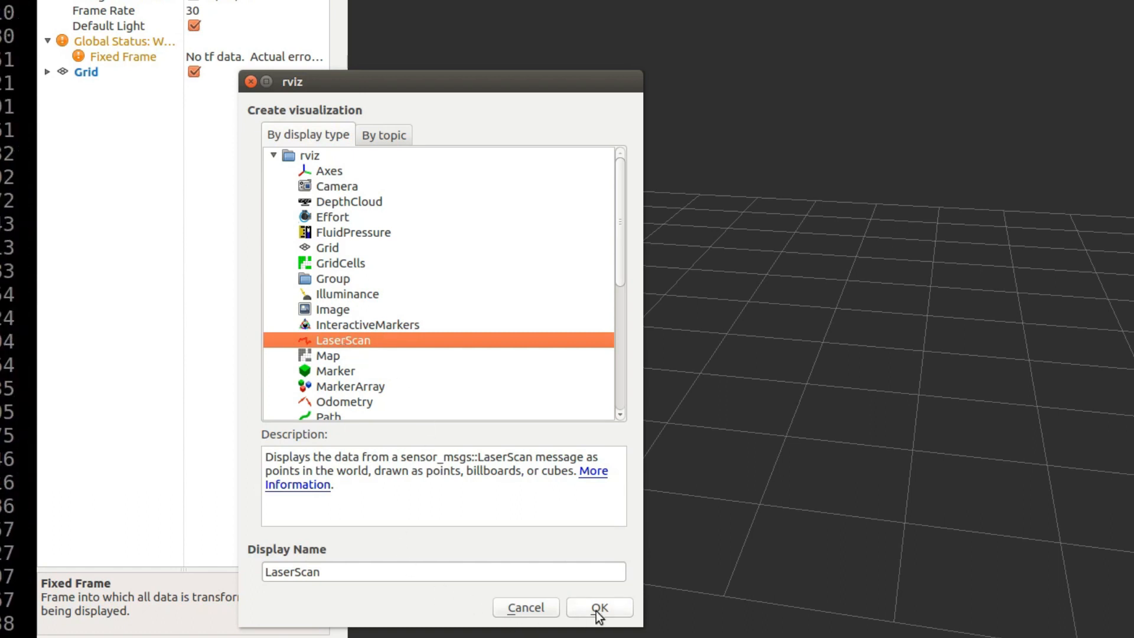
mouse_move(578, 603)
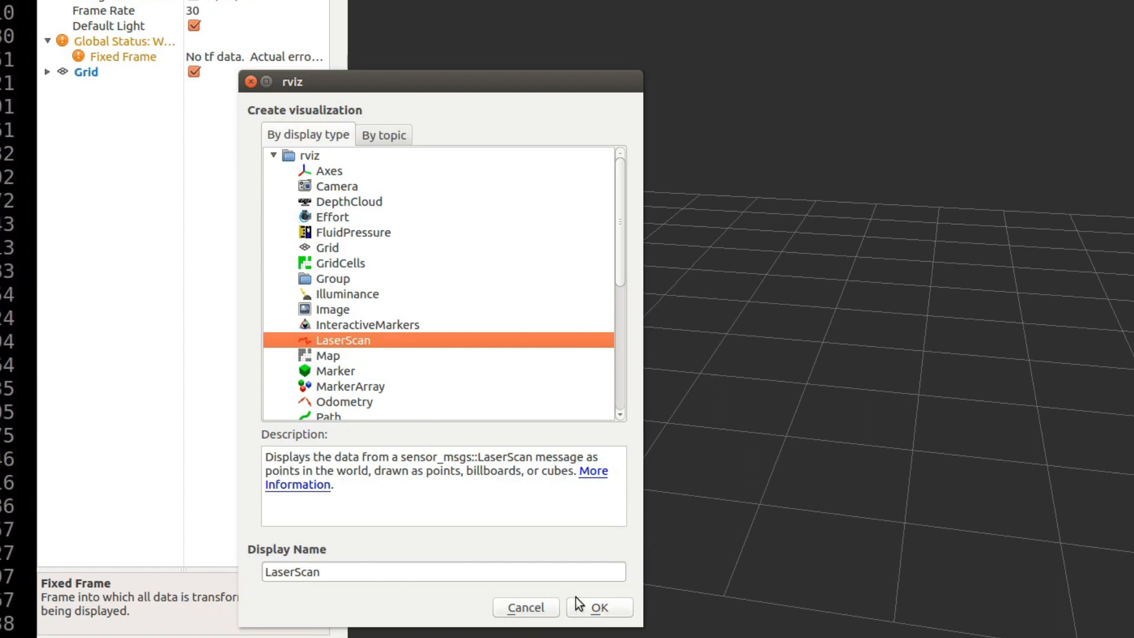
click(598, 608)
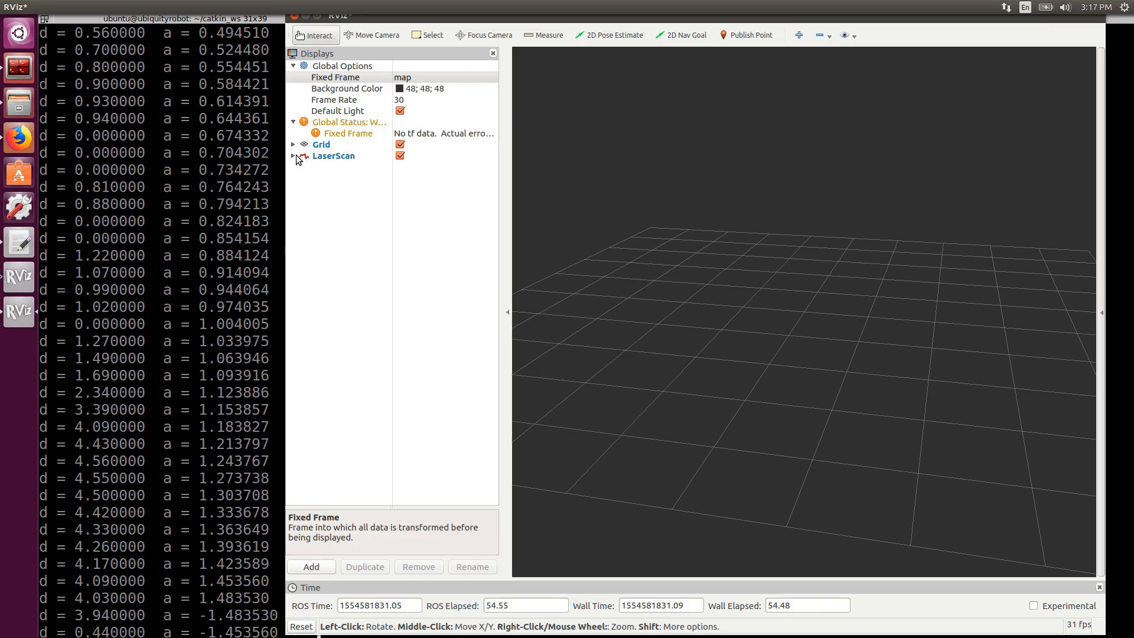
Subscribe the LaserScan display to /tfmini_laser and set point Size (m) to 0.1
click(295, 157)
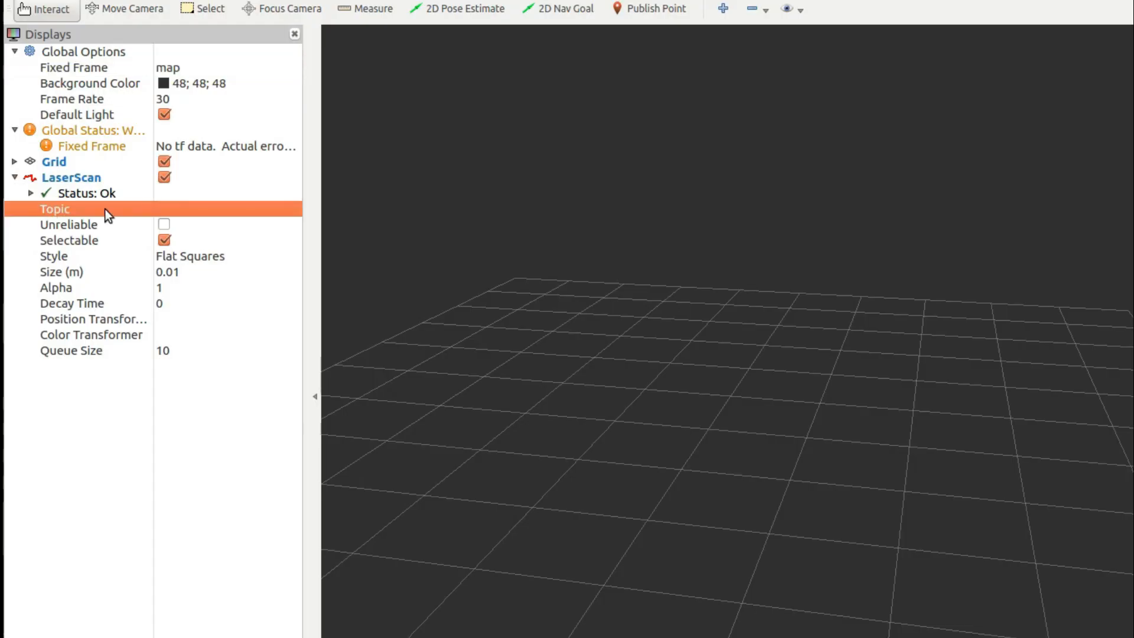
click(227, 209)
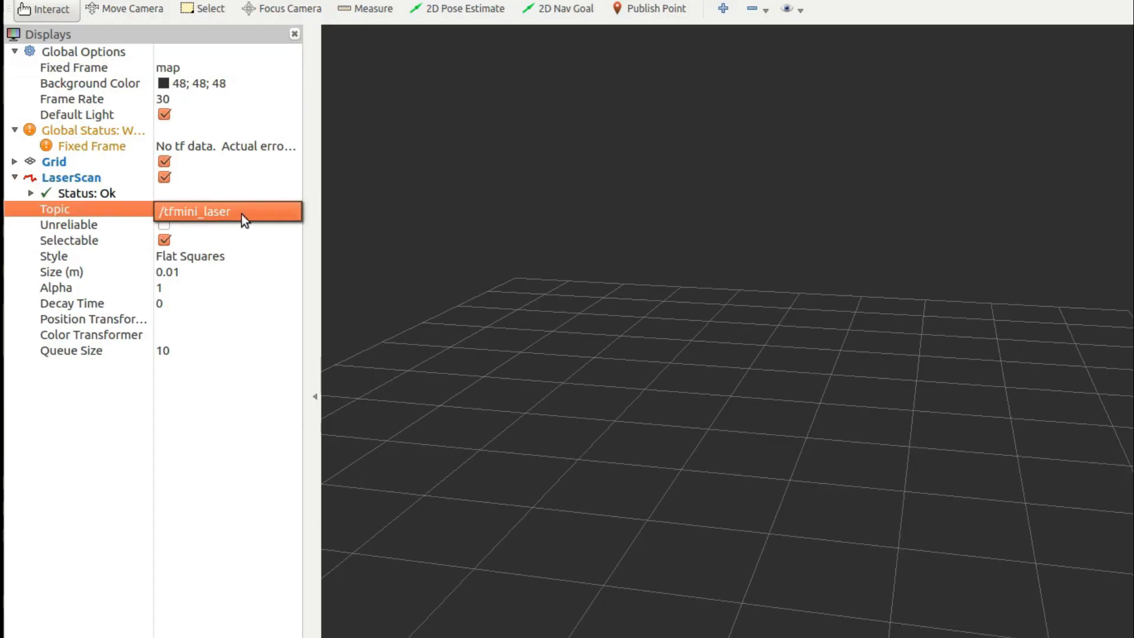
click(228, 210)
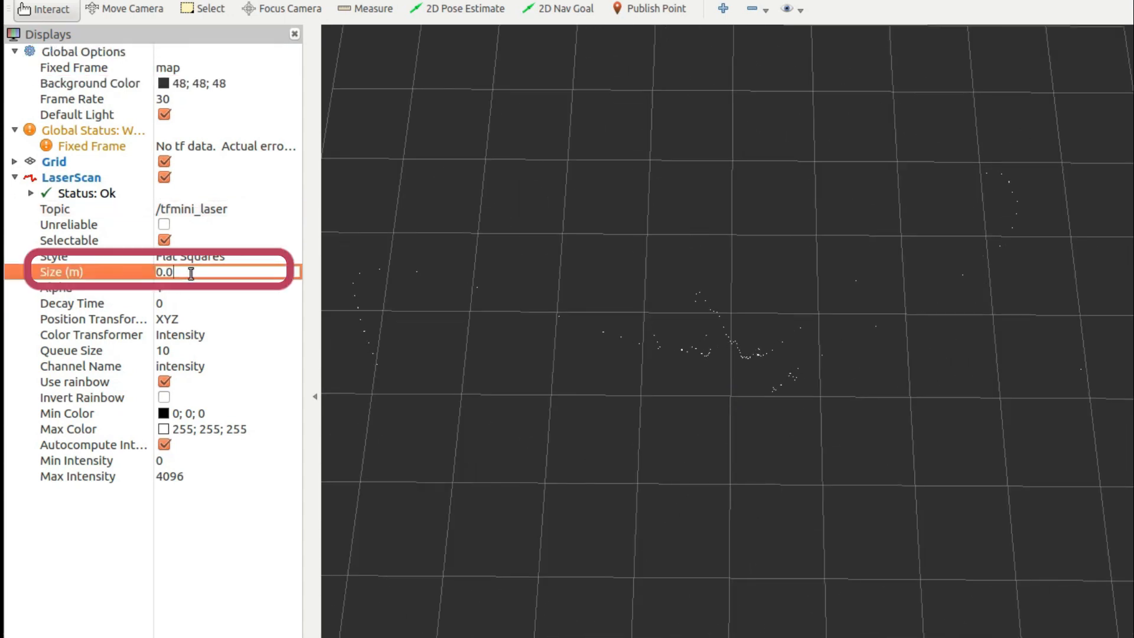
text(0.1)
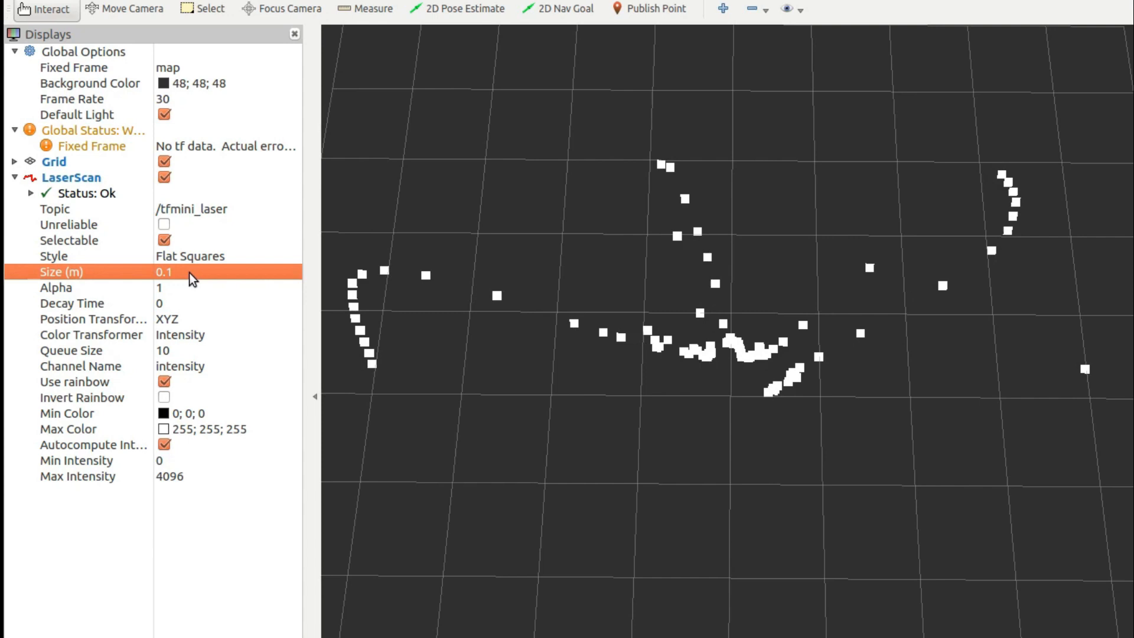